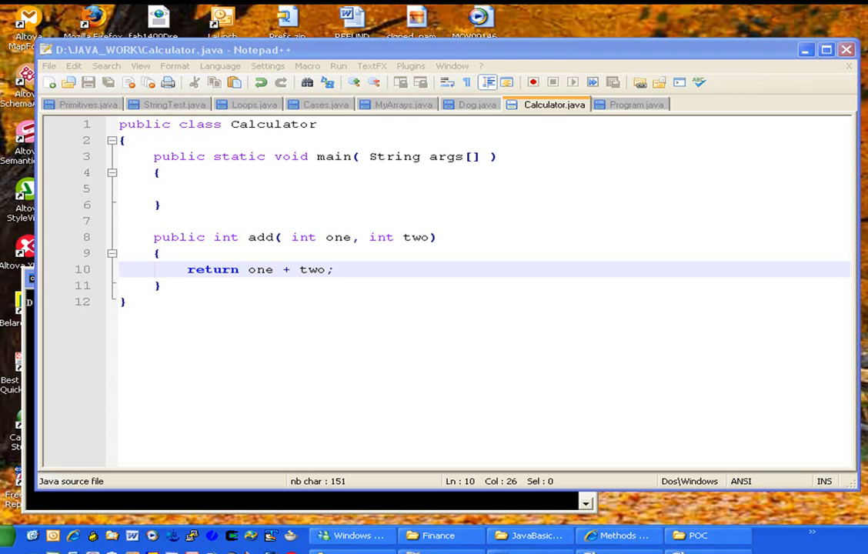
{"action": "mouse_move", "coordinate": [369, 151]}
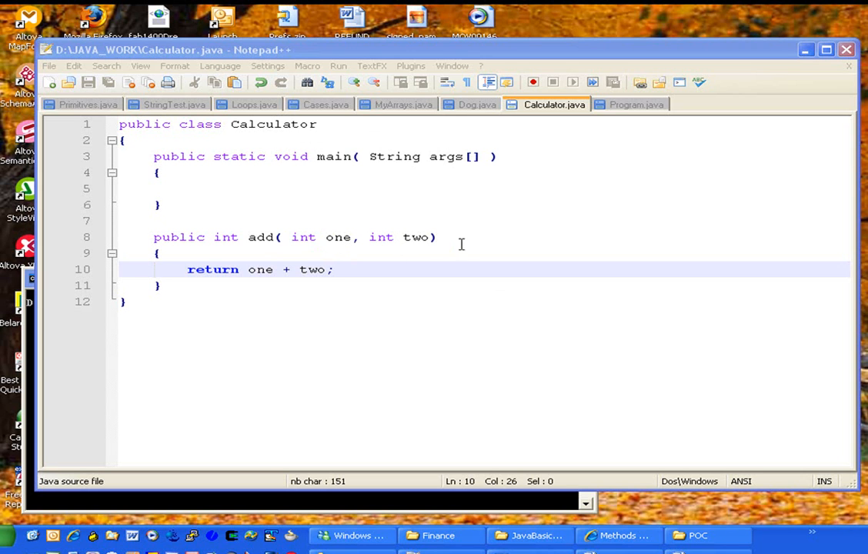
{"action": "mouse_move", "coordinate": [338, 237]}
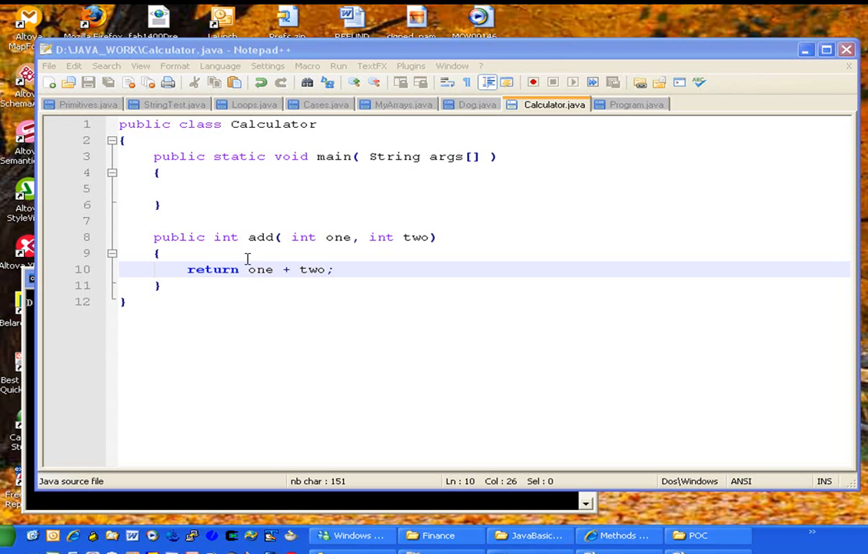
{"action": "mouse_move", "coordinate": [335, 273]}
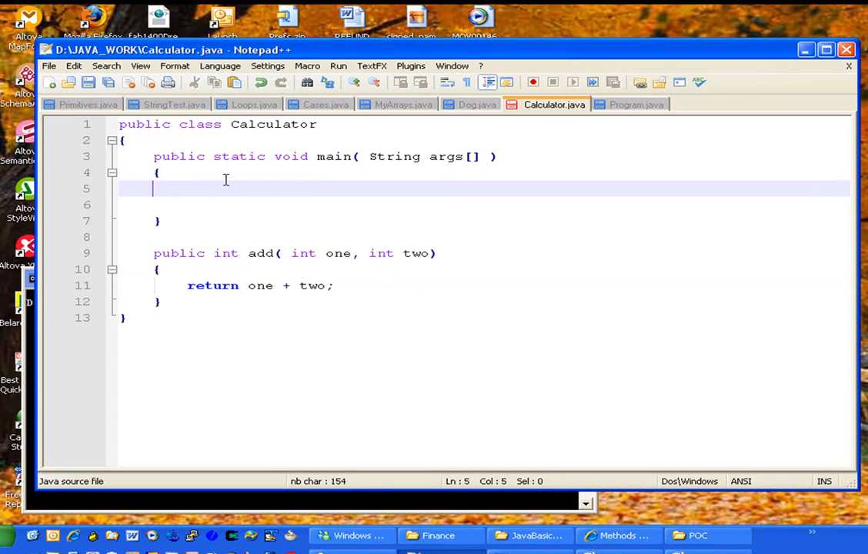
Inside main, declare "Calculator calc = new Calculator();"
{"action": "key", "text": "Tab"}
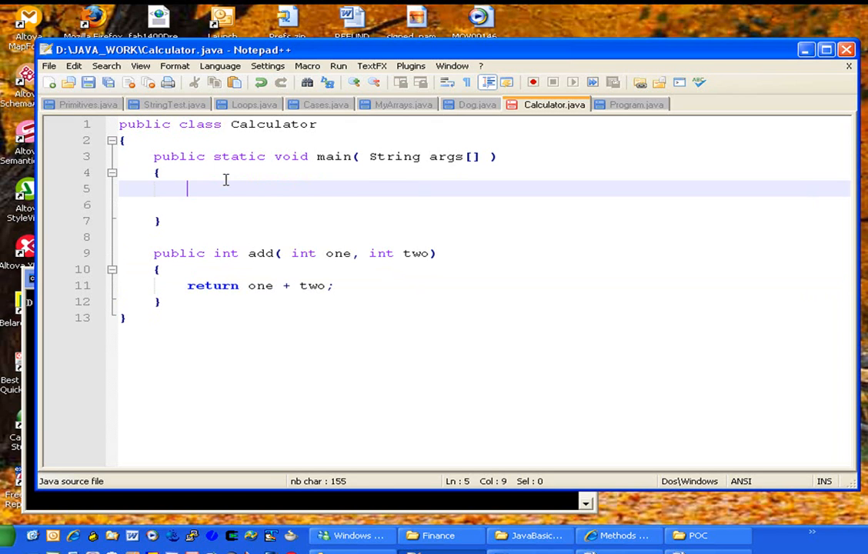
{"action": "type", "text": "Calc"}
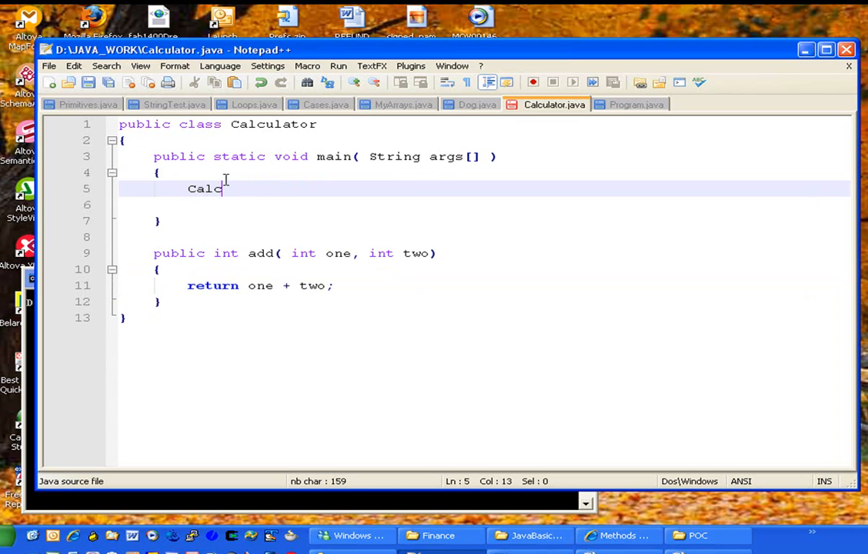
{"action": "key", "text": "BackSpace"}
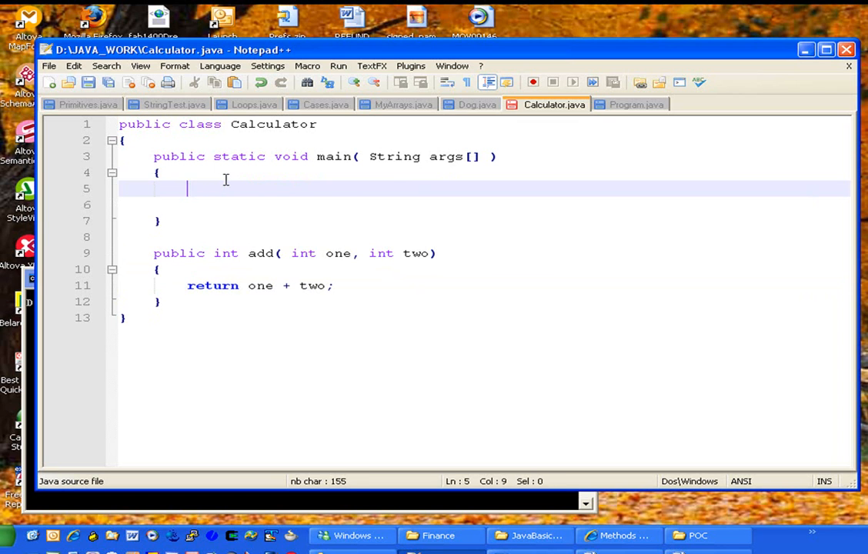
{"action": "left_click", "coordinate": [212, 253]}
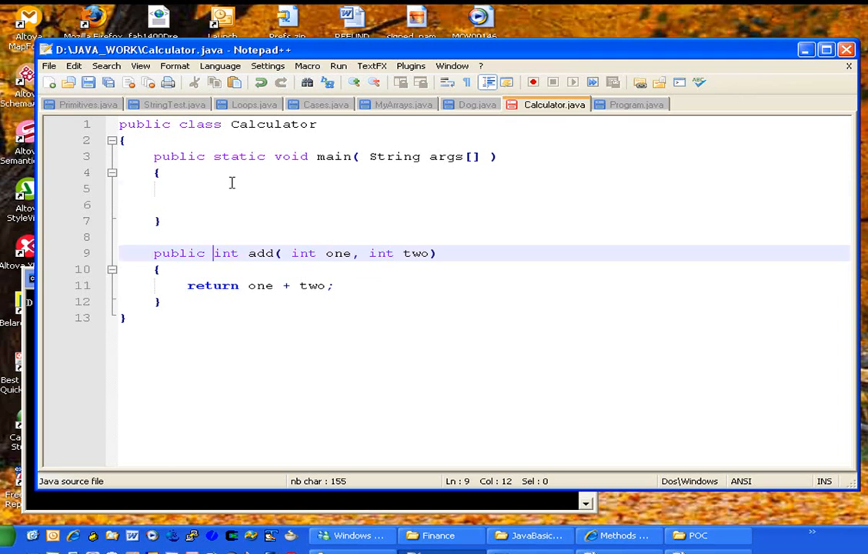
{"action": "type", "text": "Calcu"}
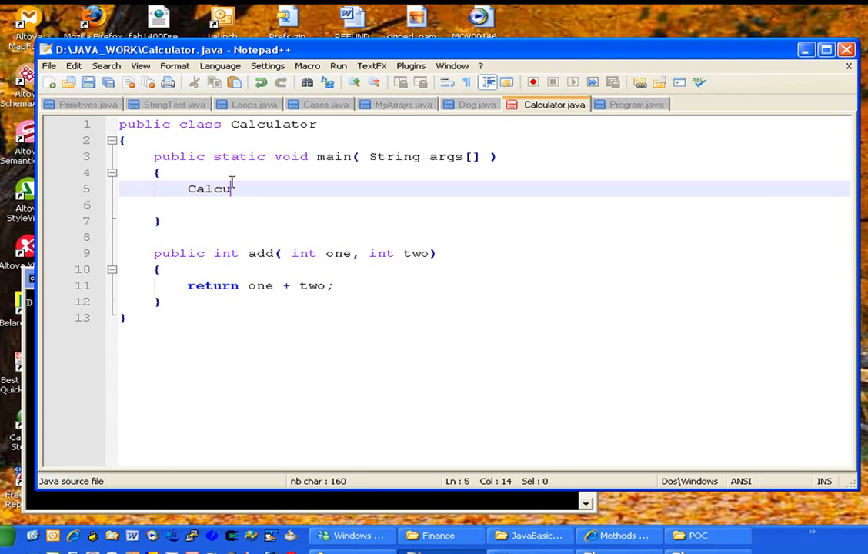
{"action": "type", "text": "lator"}
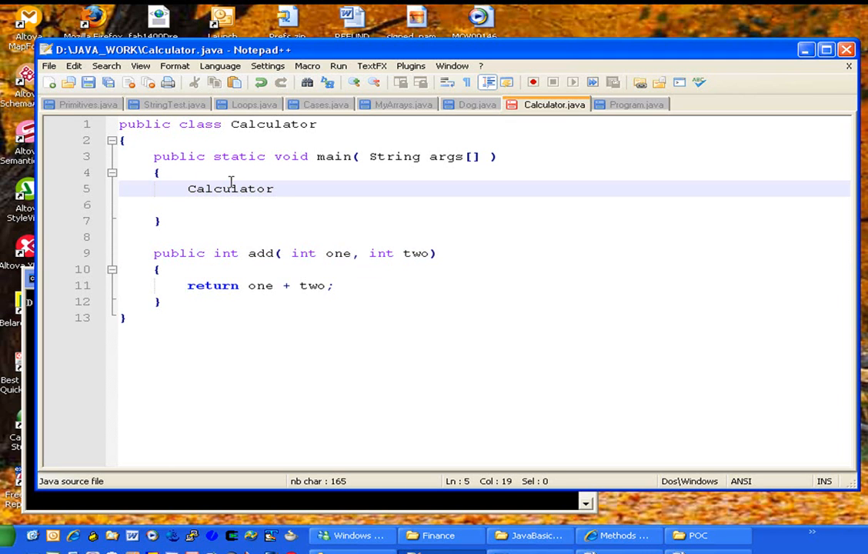
{"action": "type", "text": "calc ="}
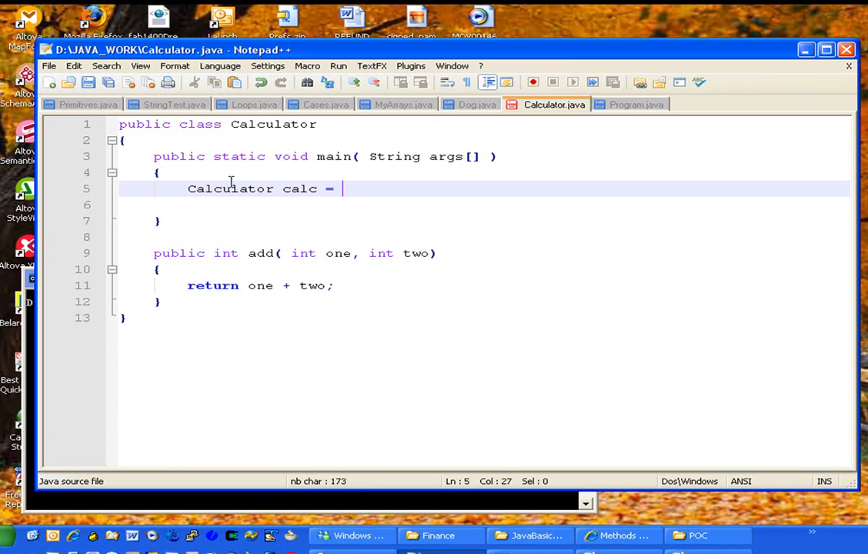
{"action": "type", "text": "new Calculu"}
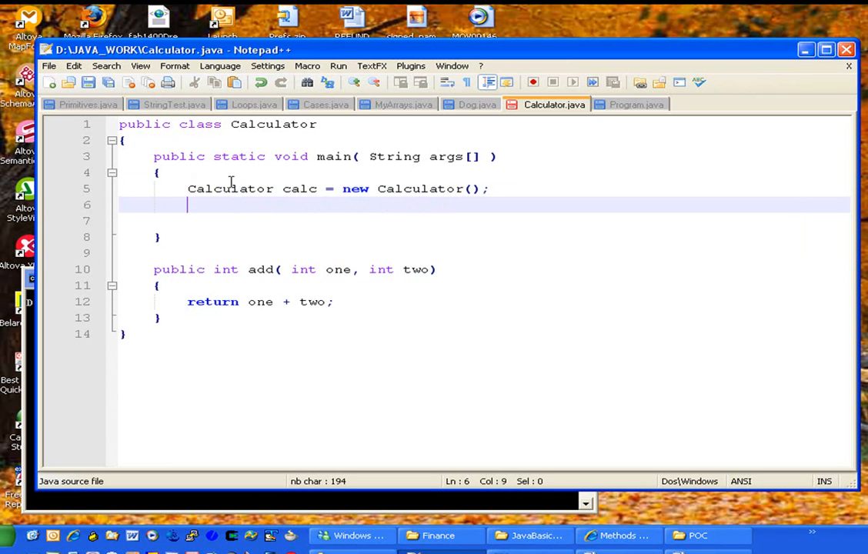
On the next line, call calc.add( 2, 3 )
{"action": "type", "text": "calc"}
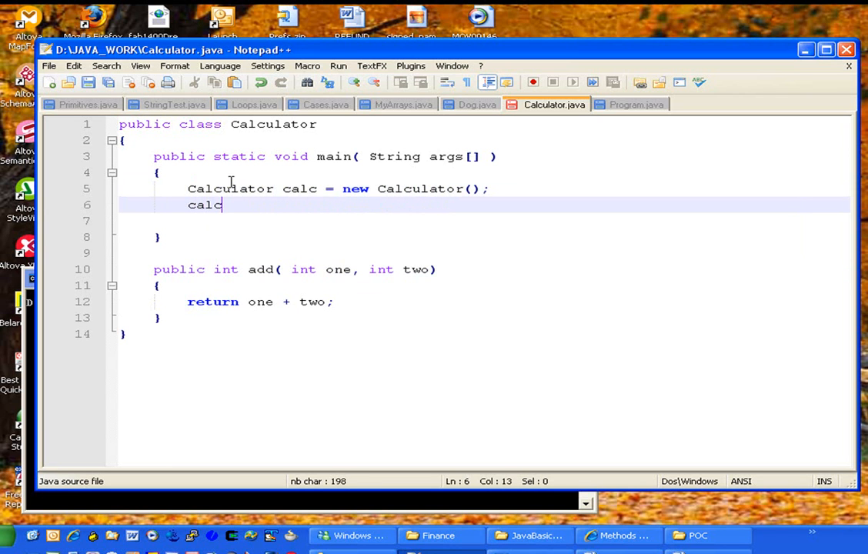
{"action": "type", "text": ".add"}
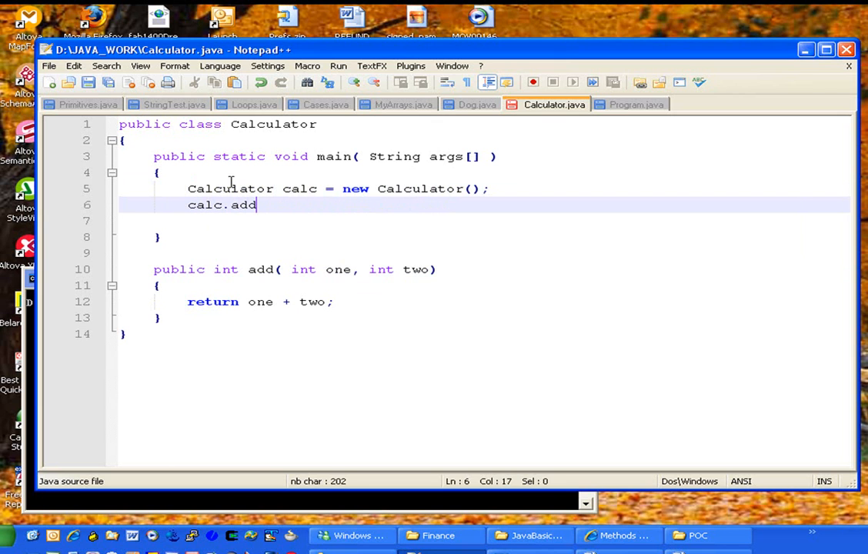
{"action": "type", "text": "("}
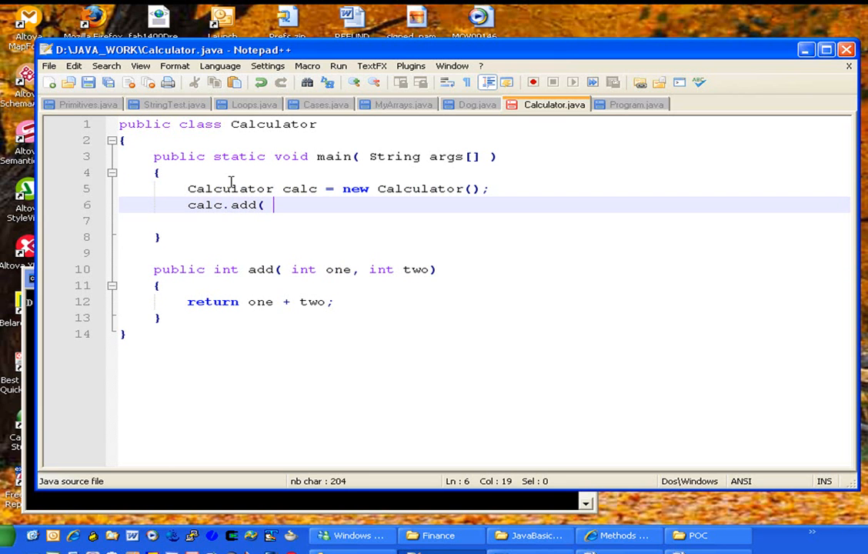
{"action": "type", "text": "2,"}
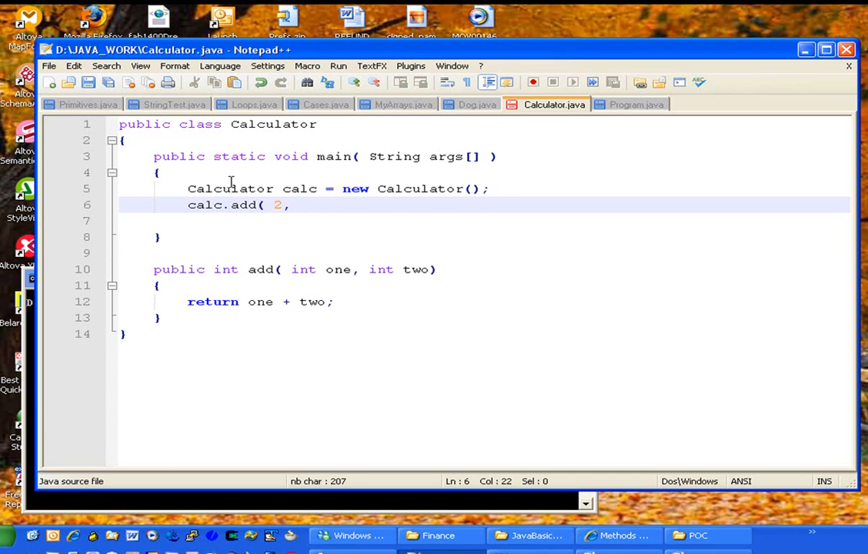
{"action": "type", "text": "3 );"}
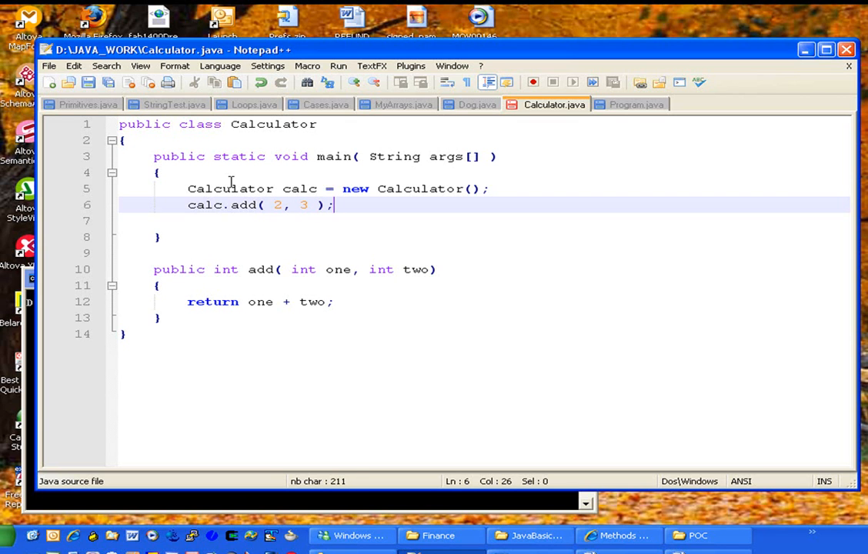
{"action": "mouse_move", "coordinate": [302, 204]}
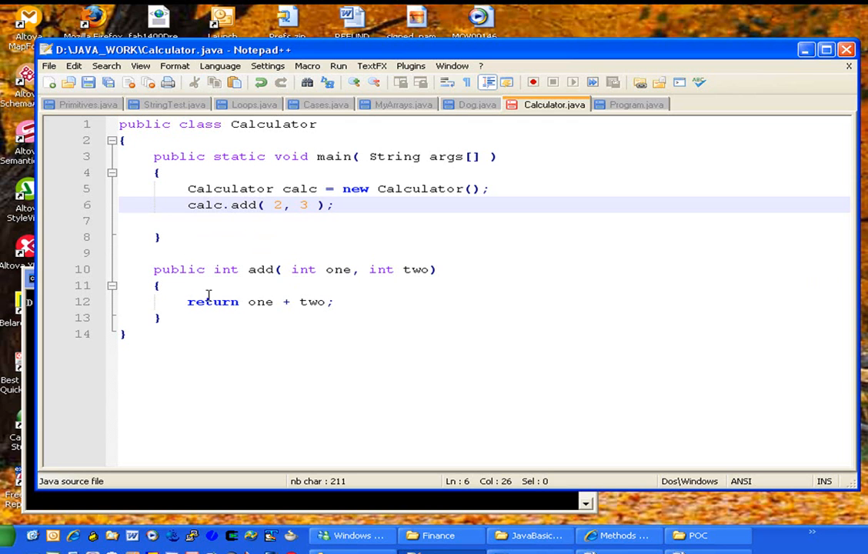
{"action": "mouse_move", "coordinate": [216, 295]}
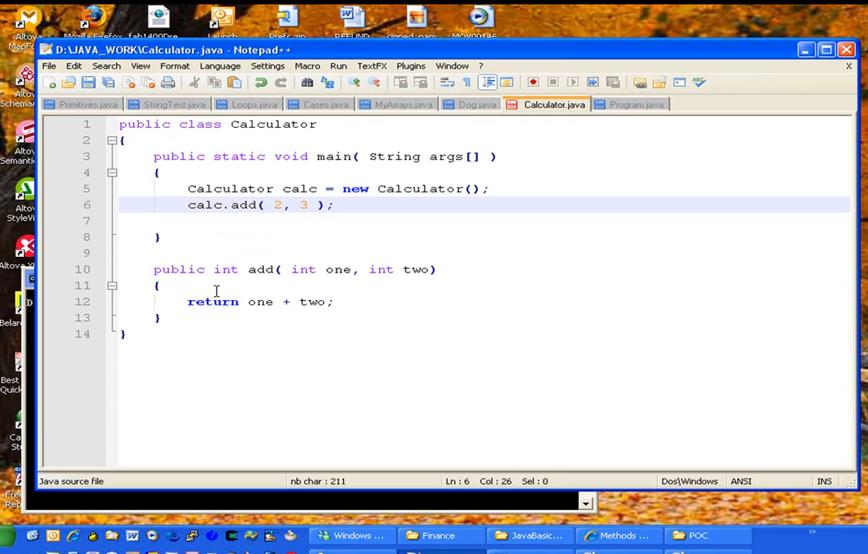
Prefix the add call with "int result =" to store its return value
{"action": "double_click", "coordinate": [212, 300]}
{"action": "type", "text": "S"}
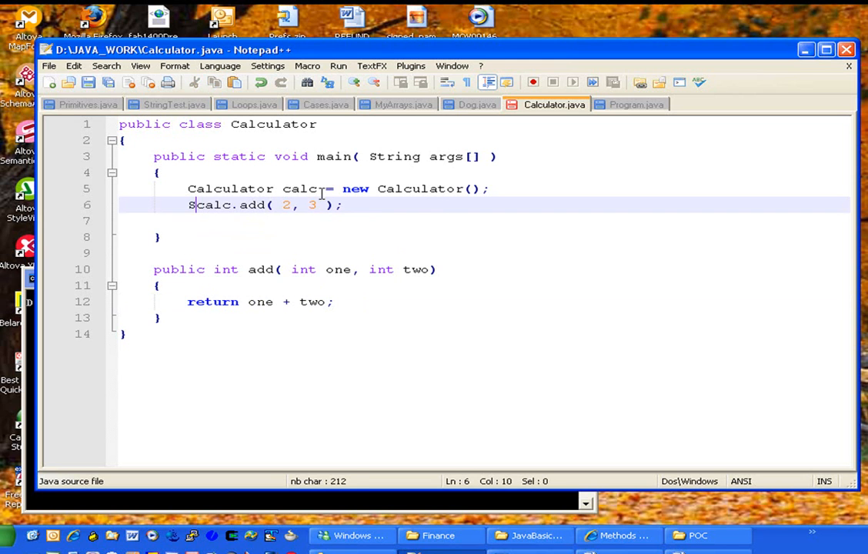
{"action": "type", "text": "ystem.out."}
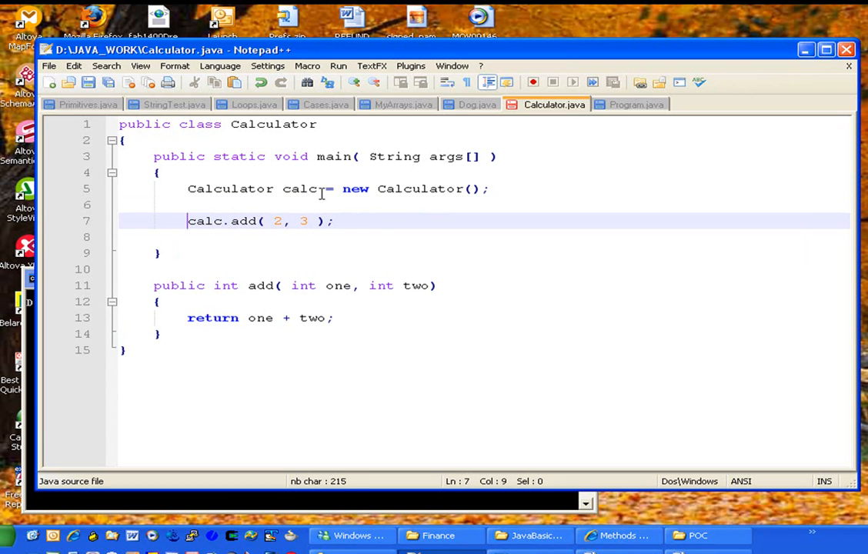
{"action": "type", "text": "int result"}
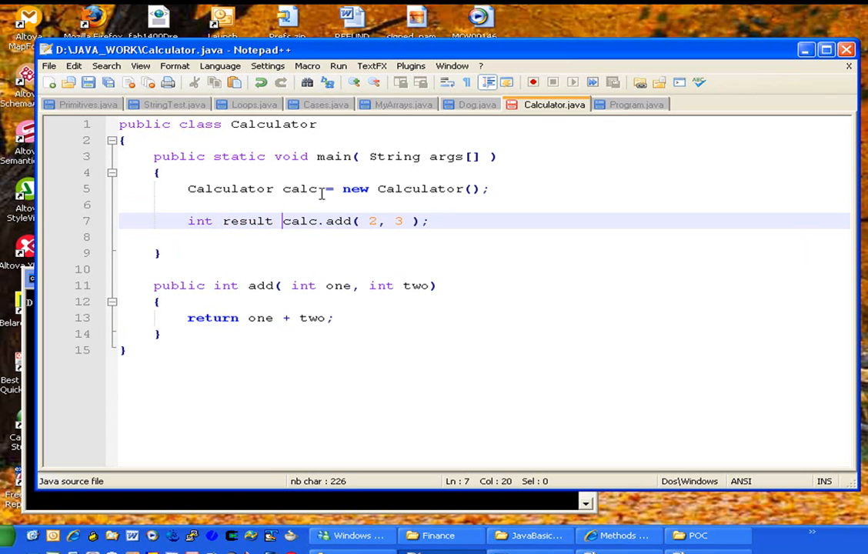
{"action": "type", "text": "="}
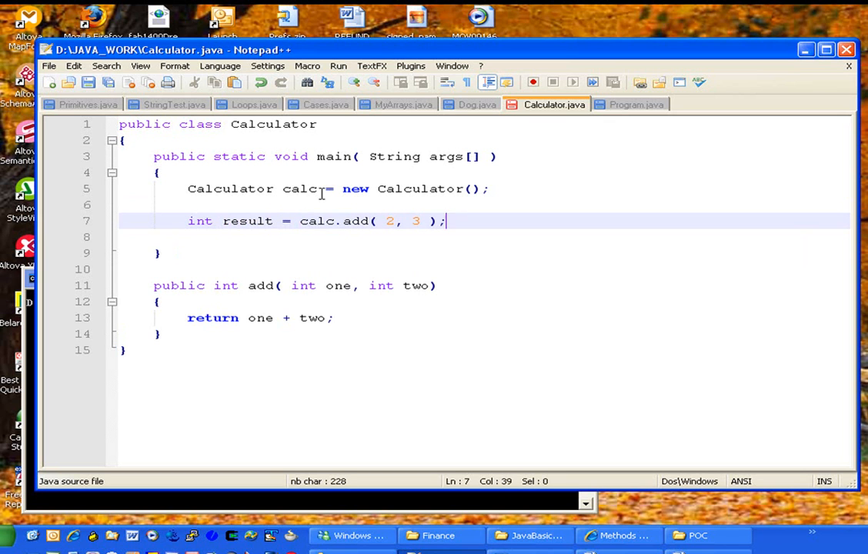
{"action": "key", "text": "enter"}
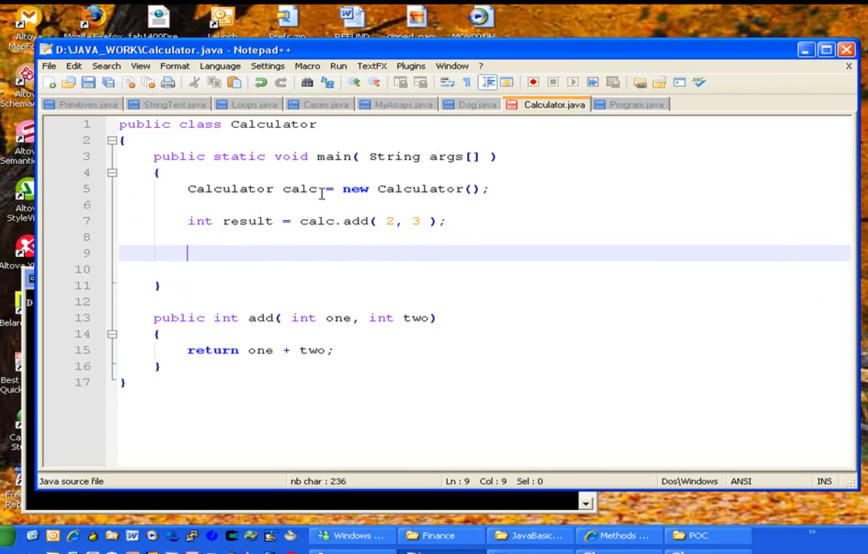
Add System.out.println("result is: " + result); after the assignment
{"action": "type", "text": "Syst"}
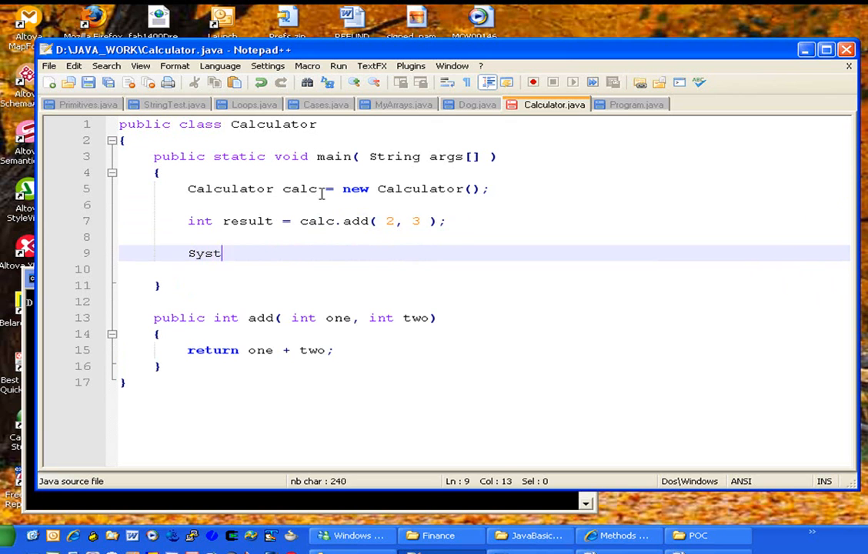
{"action": "type", "text": "em.out.println"}
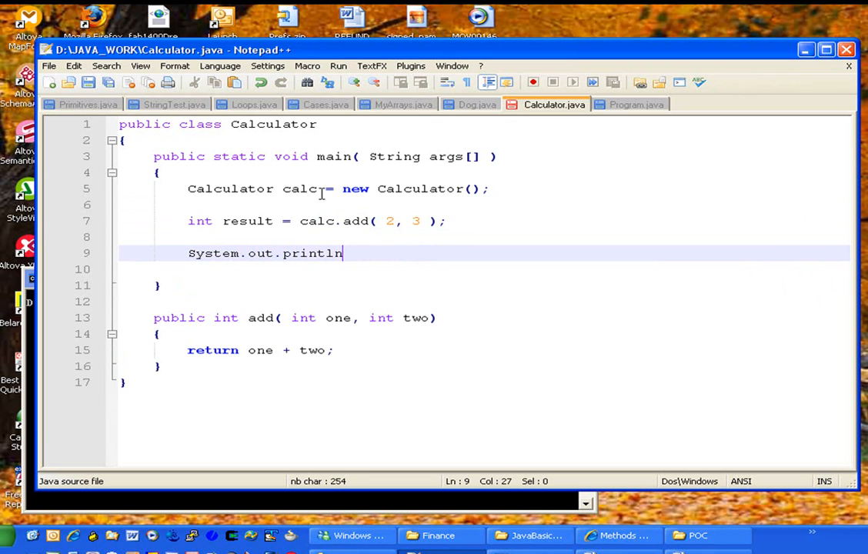
{"action": "type", "text": "(\"result is"}
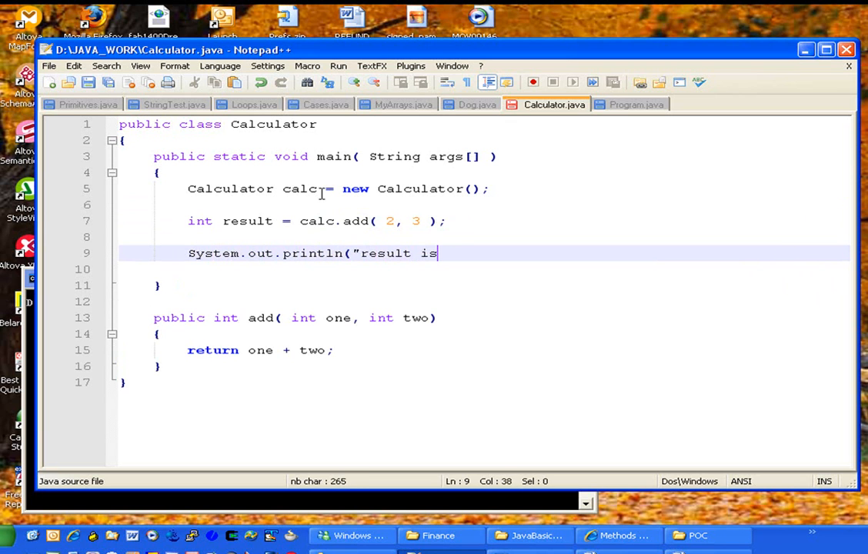
{"action": "type", "text": ": \"+result);"}
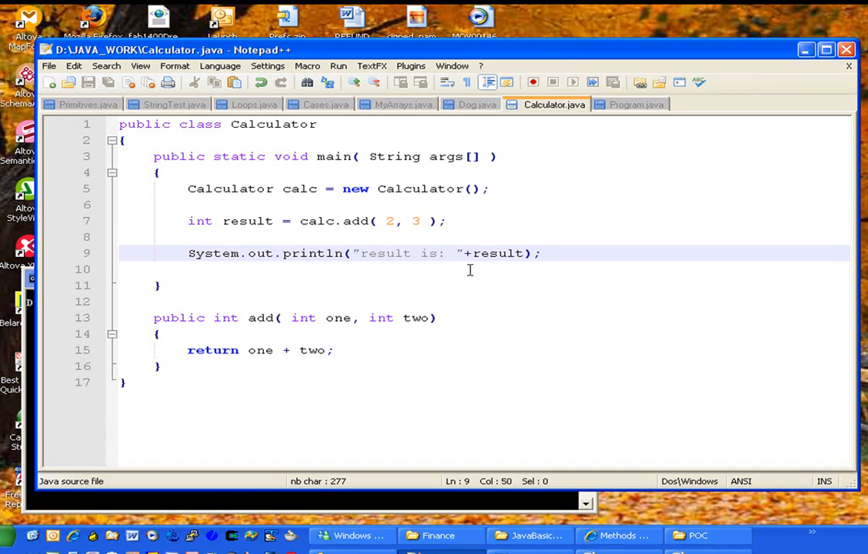
{"action": "mouse_move", "coordinate": [316, 349]}
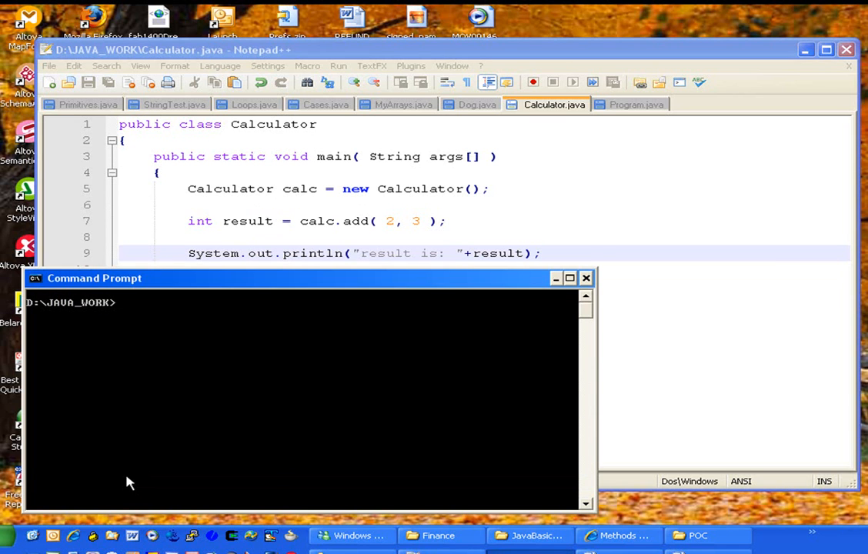
Compile with javac Calculator.java and run java Calculator in Command Prompt
{"action": "type", "text": "javac"}
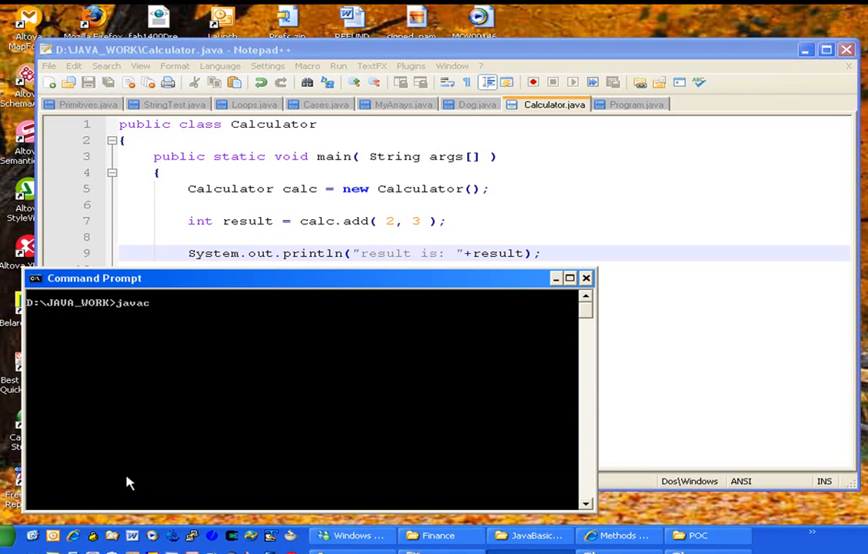
{"action": "type", "text": "Calculator.java"}
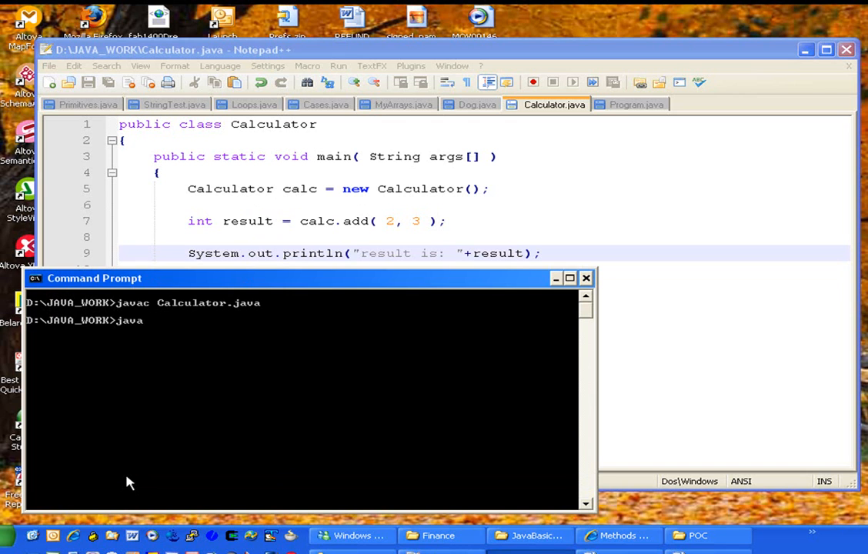
{"action": "type", "text": "Calculator"}
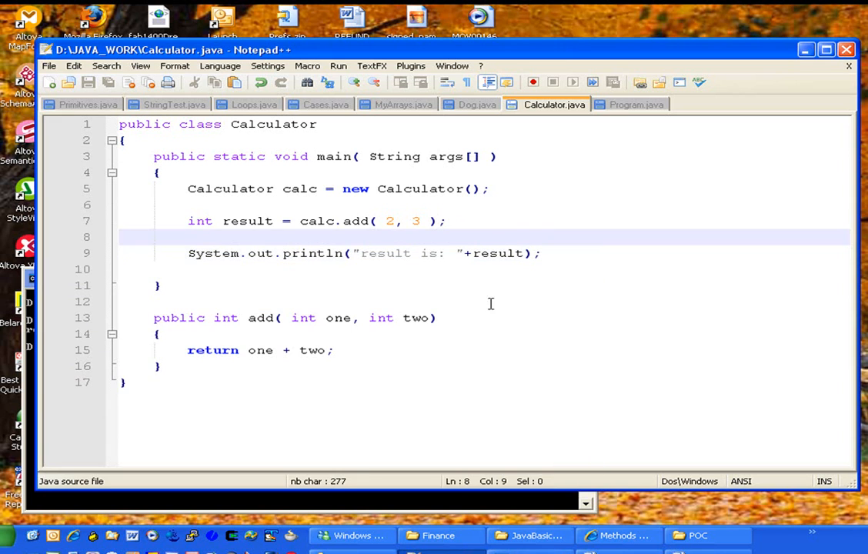
Below the first add, write the signature public int add( int one, int two, three )
{"action": "left_click", "coordinate": [435, 317]}
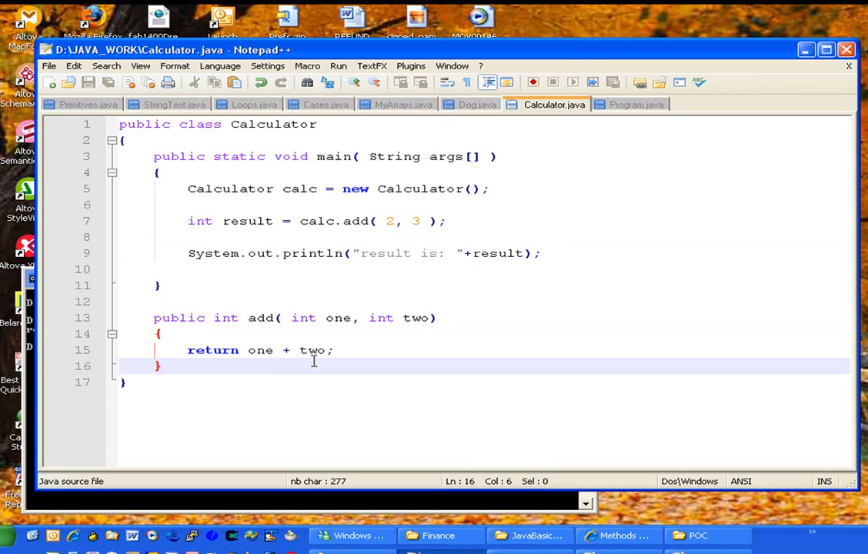
{"action": "key", "text": "Enter"}
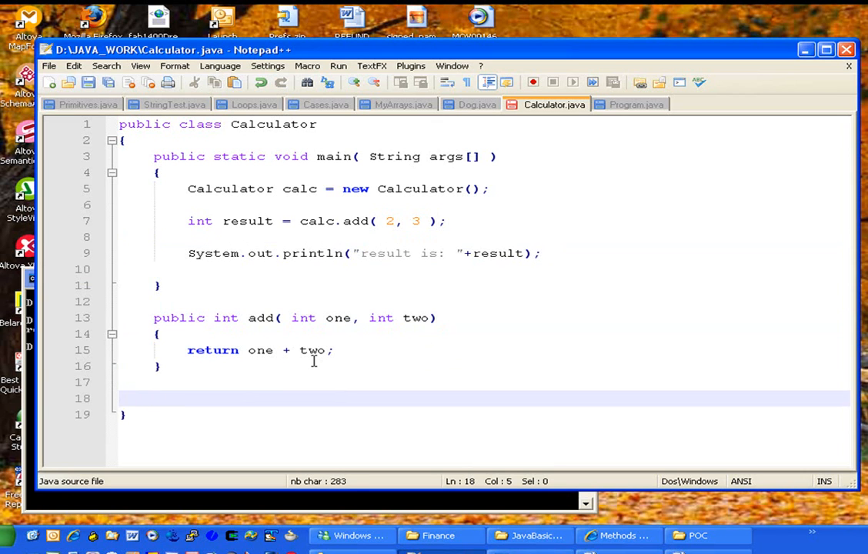
{"action": "type", "text": "public"}
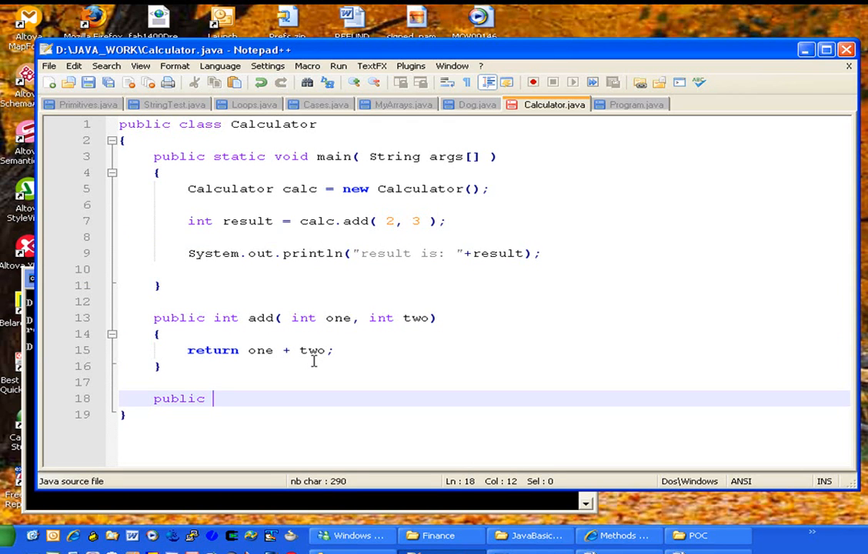
{"action": "type", "text": "int"}
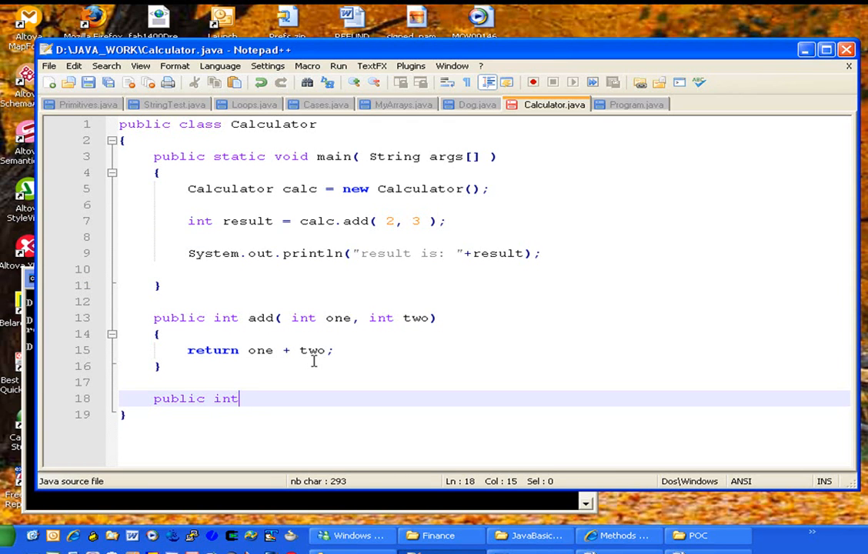
{"action": "type", "text": "add"}
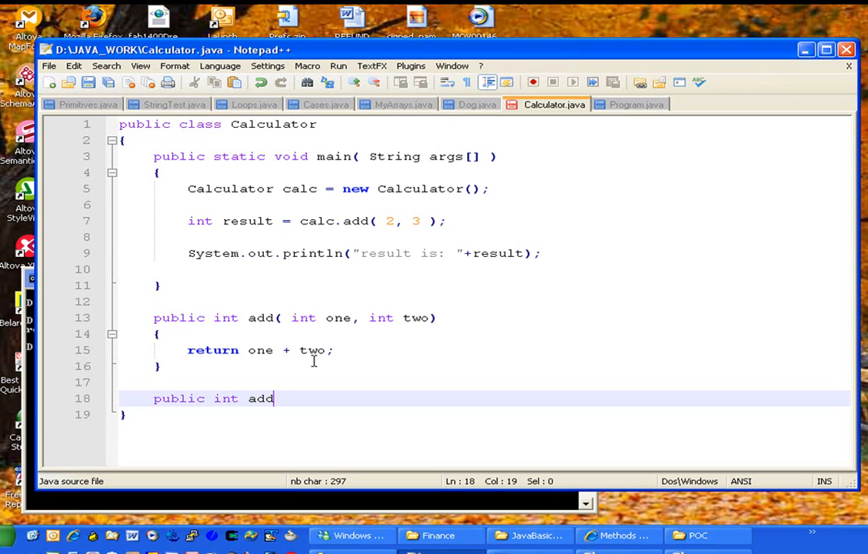
{"action": "type", "text": "( int one"}
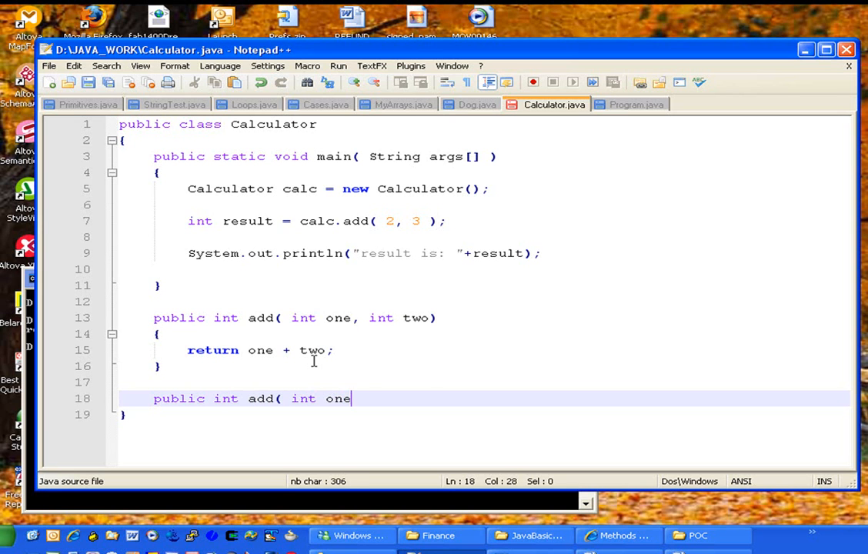
{"action": "type", "text": ", int two, t"}
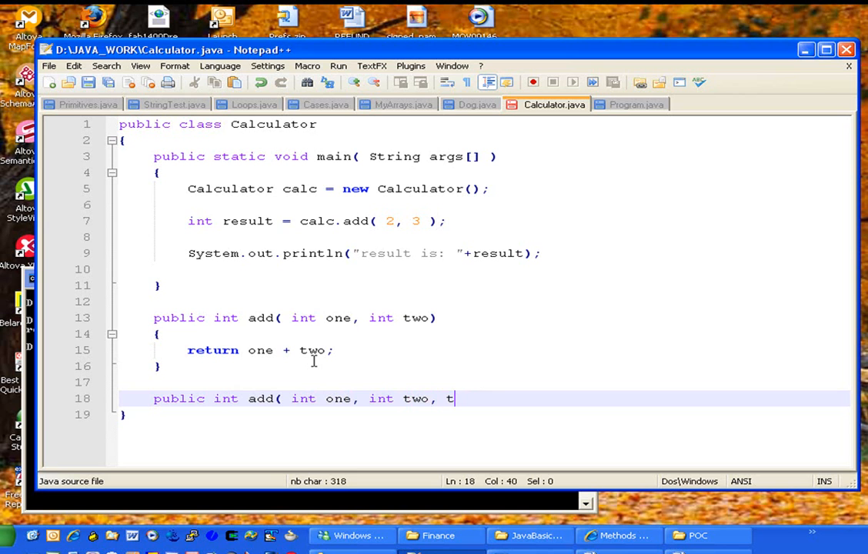
{"action": "type", "text": "hree );"}
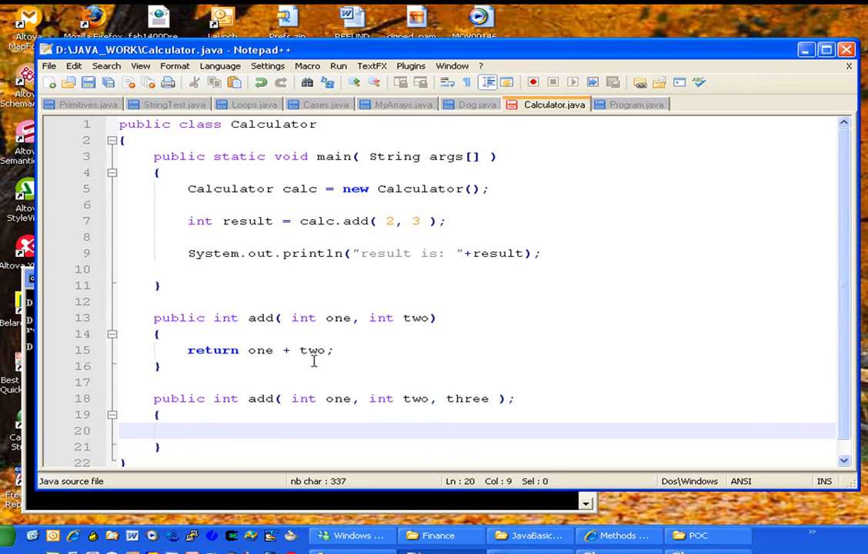
Give the new method the body return one + two + three;
{"action": "type", "text": "return"}
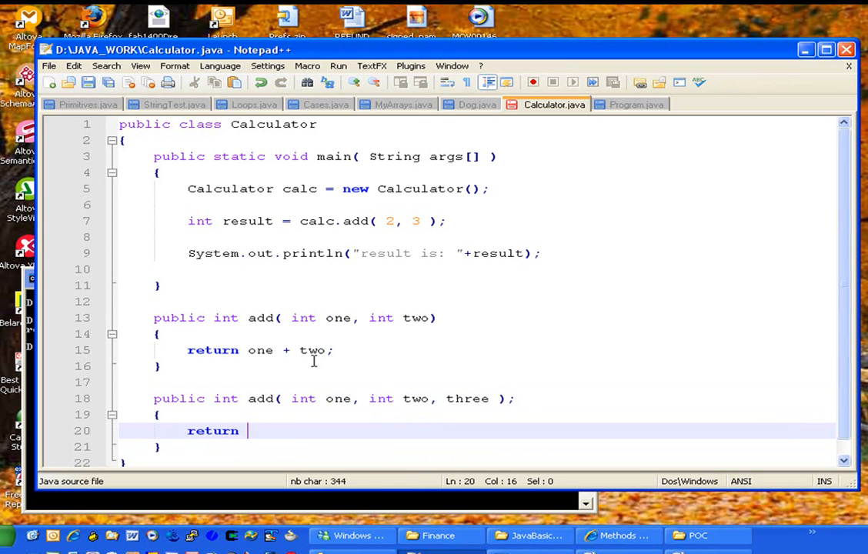
{"action": "type", "text": "one + two"}
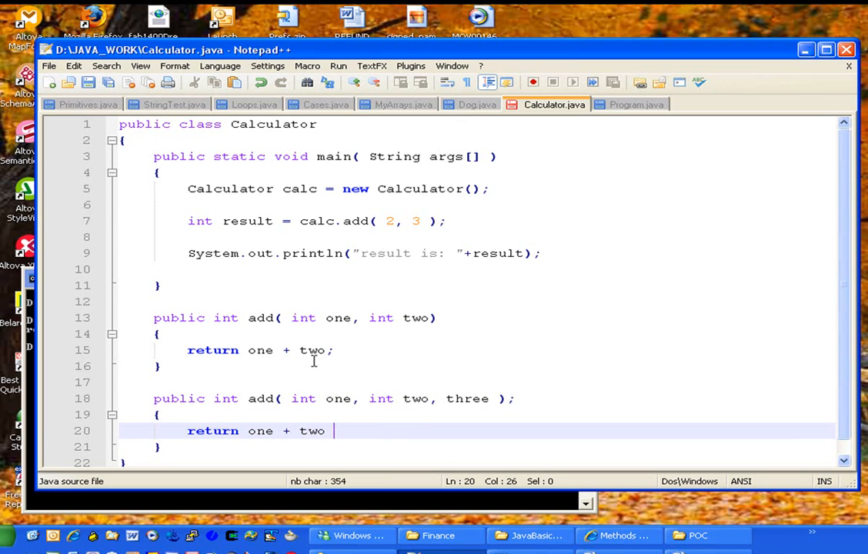
{"action": "type", "text": "+ three;"}
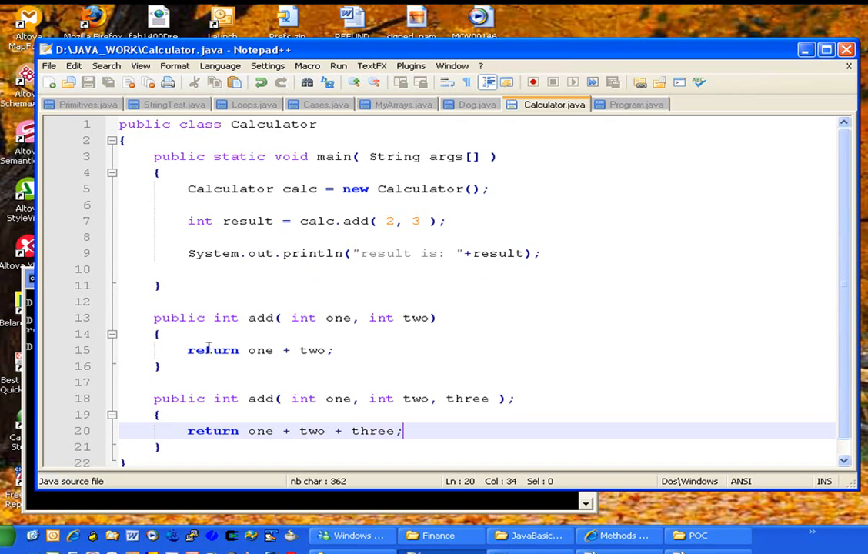
{"action": "double_click", "coordinate": [260, 397]}
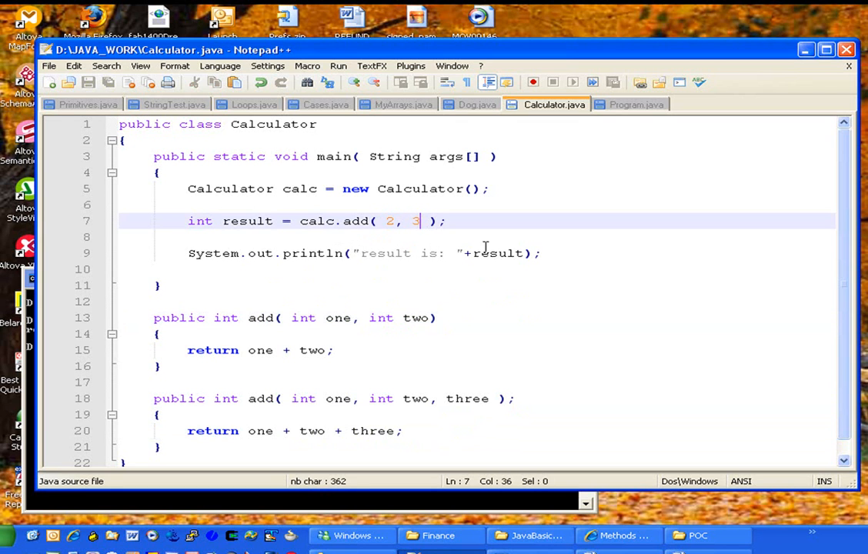
Change main's call to calc.add( 2, 3, 4 ) and compile with javac Calculator.java
{"action": "type", "text": ","}
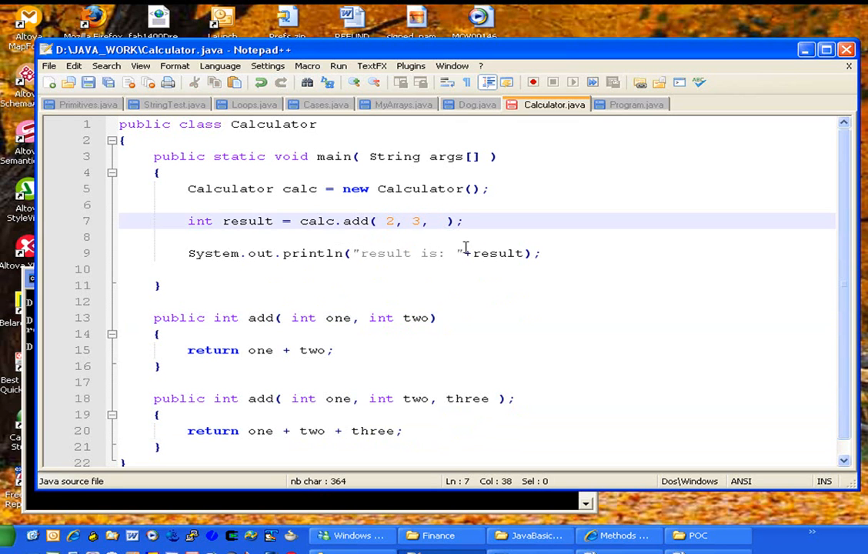
{"action": "type", "text": "4"}
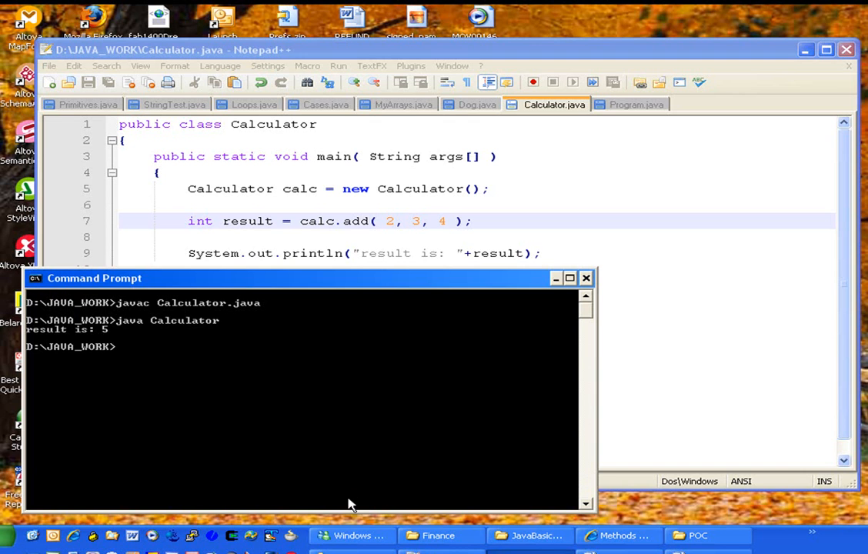
{"action": "type", "text": "javac Calculator.java"}
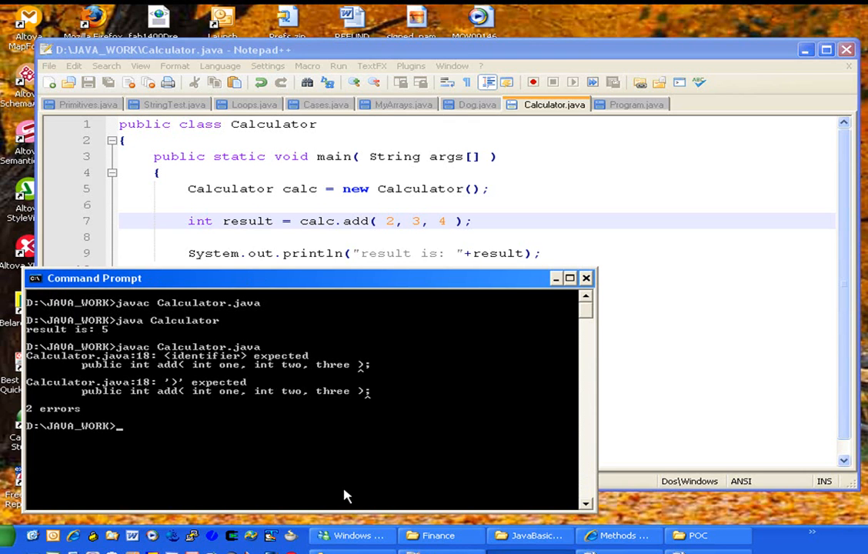
{"action": "mouse_move", "coordinate": [169, 428]}
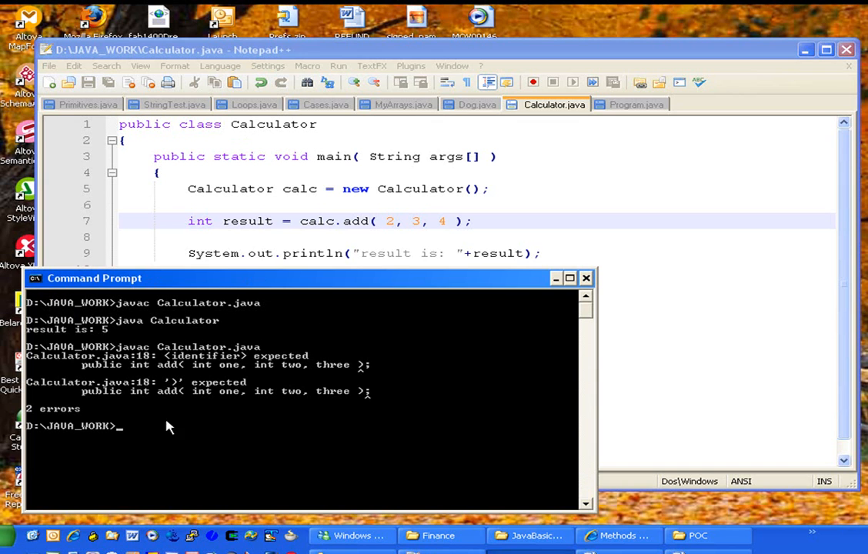
{"action": "mouse_move", "coordinate": [215, 400]}
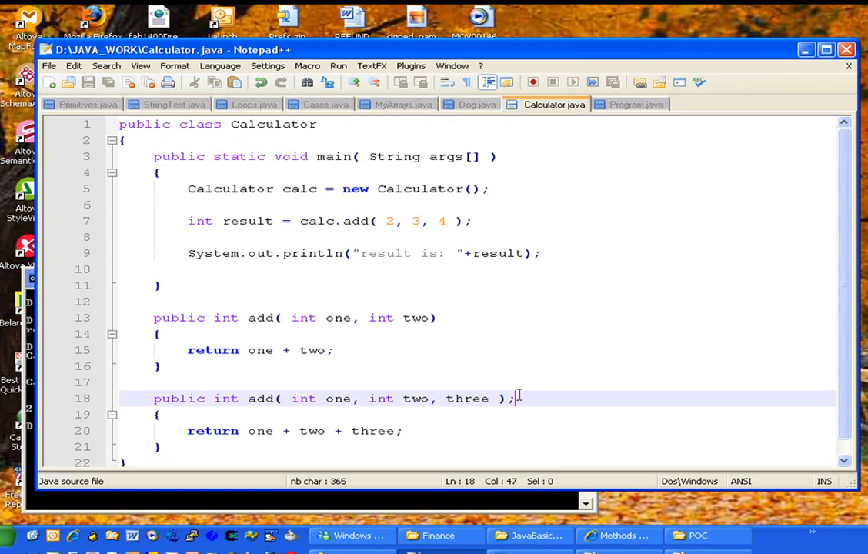
Fix the signature to int one, int two, int three without trailing semicolon and recompile
{"action": "key", "text": "Backspace"}
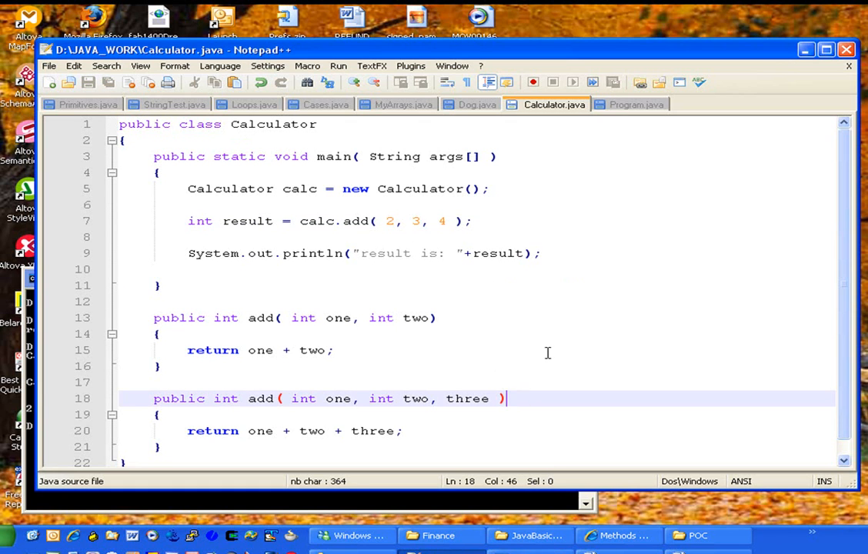
{"action": "mouse_move", "coordinate": [453, 419]}
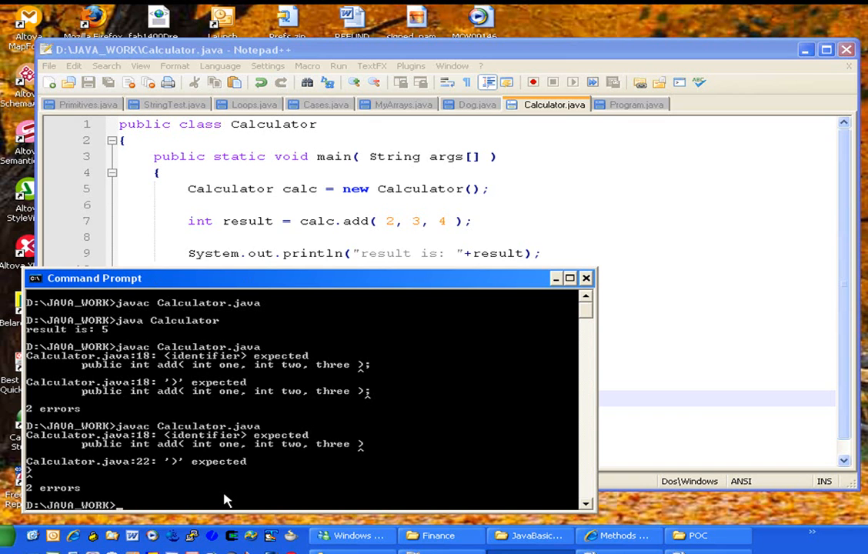
{"action": "mouse_move", "coordinate": [222, 461]}
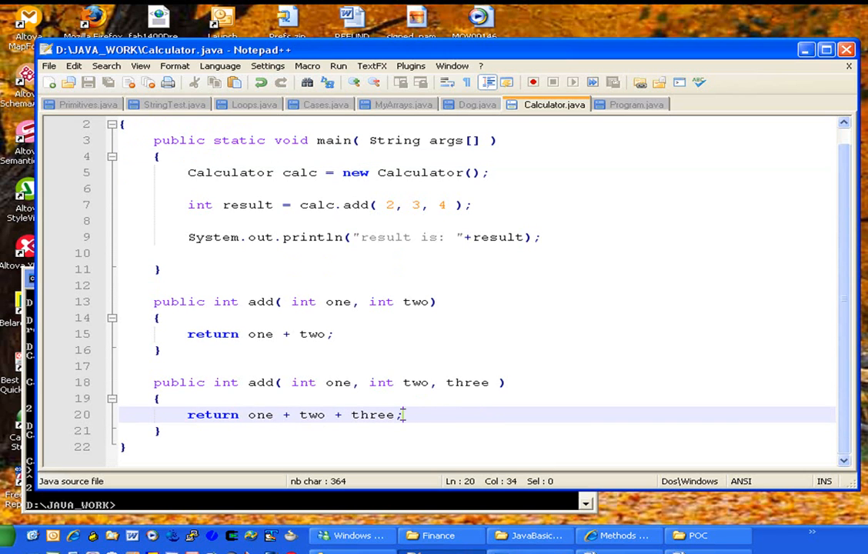
{"action": "left_click", "coordinate": [442, 382]}
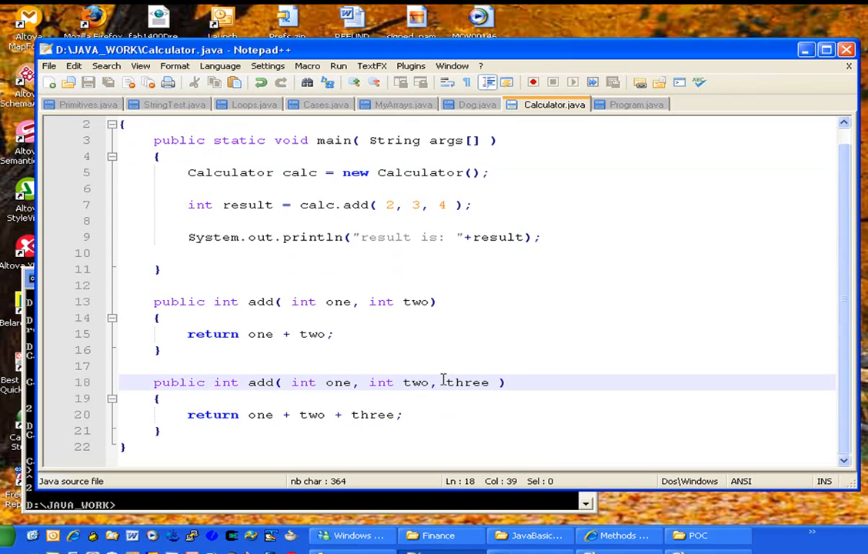
{"action": "type", "text": "int"}
{"action": "type", "text": "javac Calculator.java"}
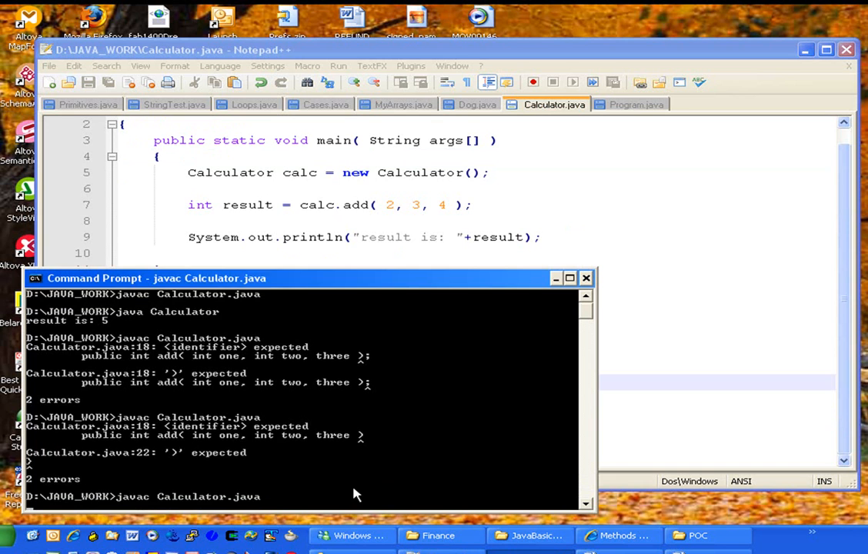
{"action": "key", "text": "enter"}
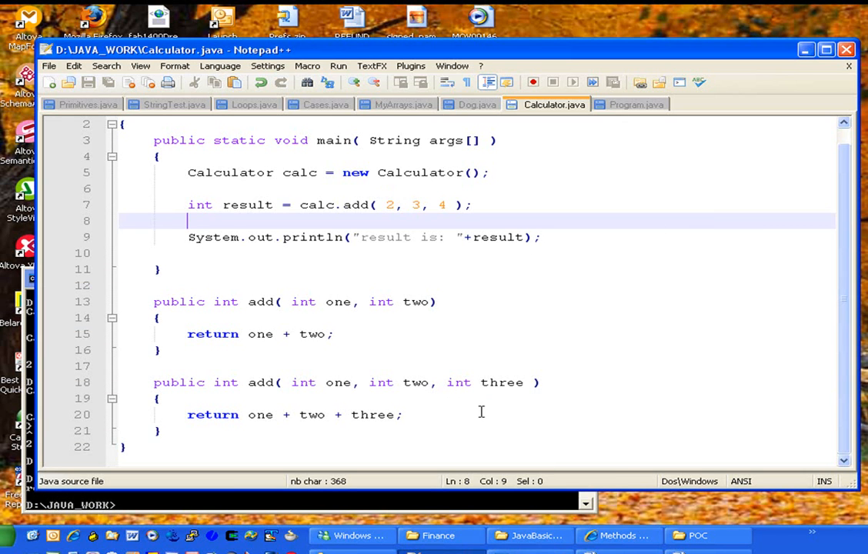
Below the second add, write the signature public int add( float one, int two )
{"action": "left_click", "coordinate": [160, 431]}
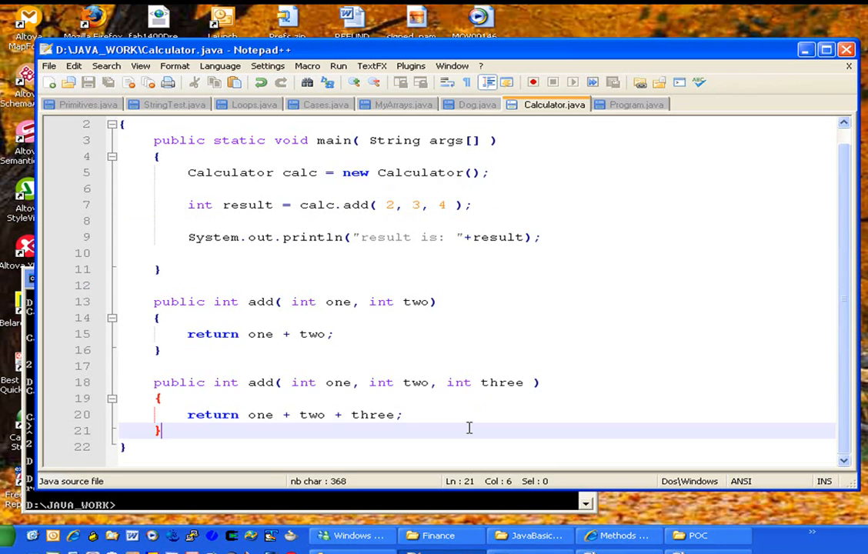
{"action": "type", "text": "public"}
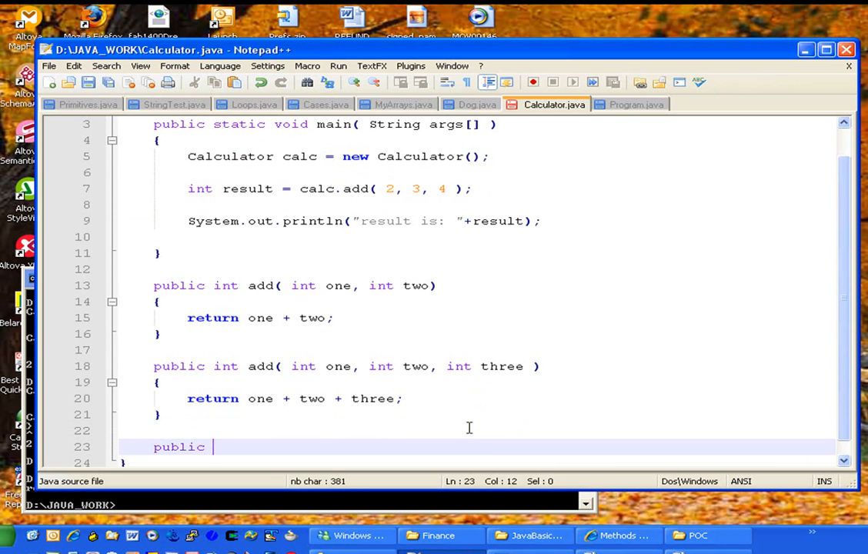
{"action": "type", "text": "int add("}
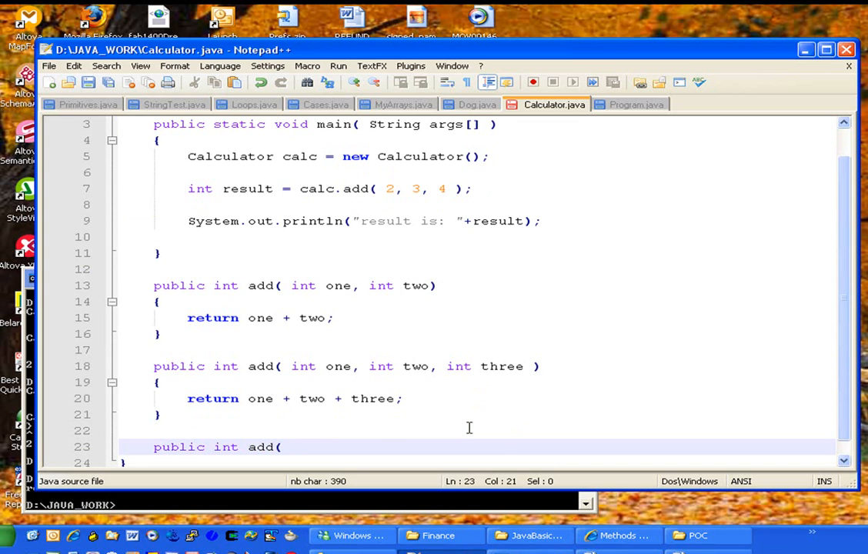
{"action": "type", "text": "float"}
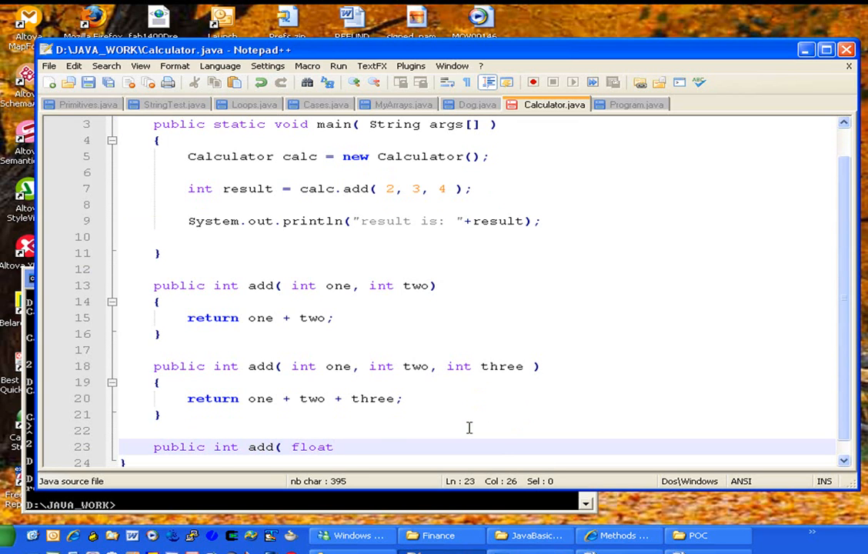
{"action": "type", "text": "on"}
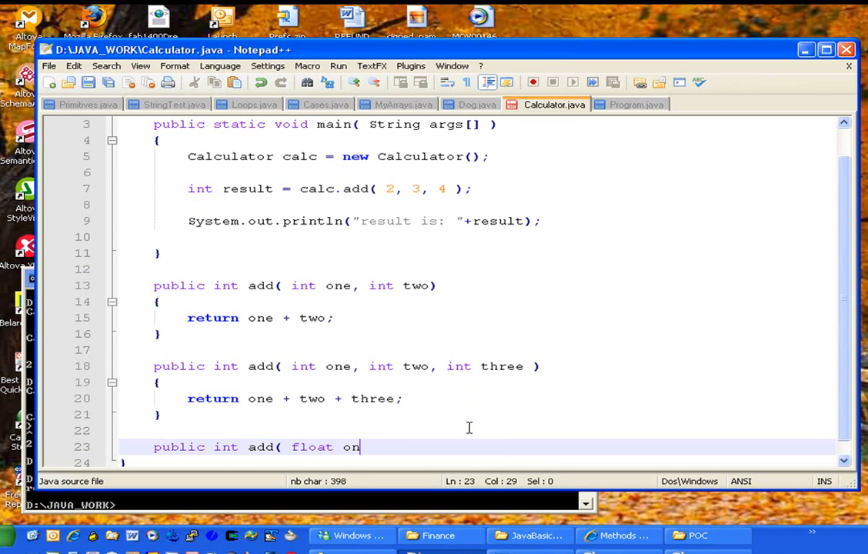
{"action": "type", "text": "e,"}
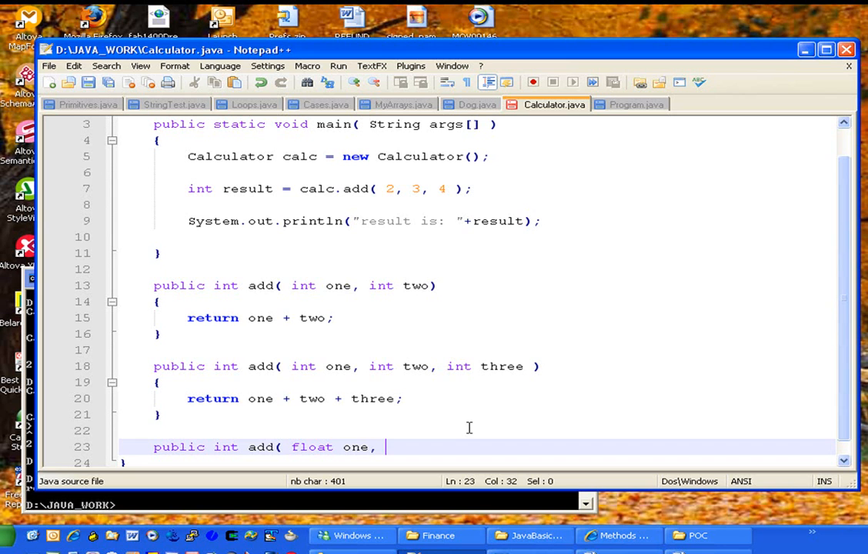
{"action": "type", "text": "int t"}
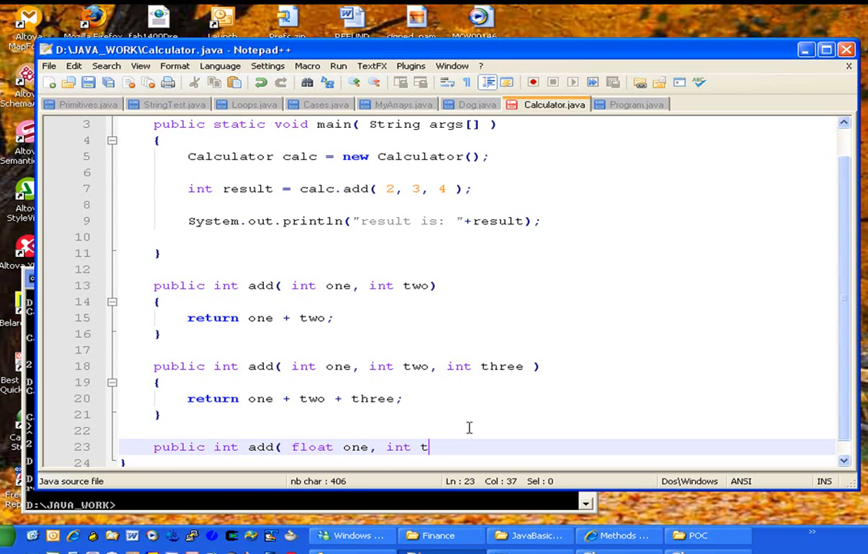
{"action": "type", "text": "wo )"}
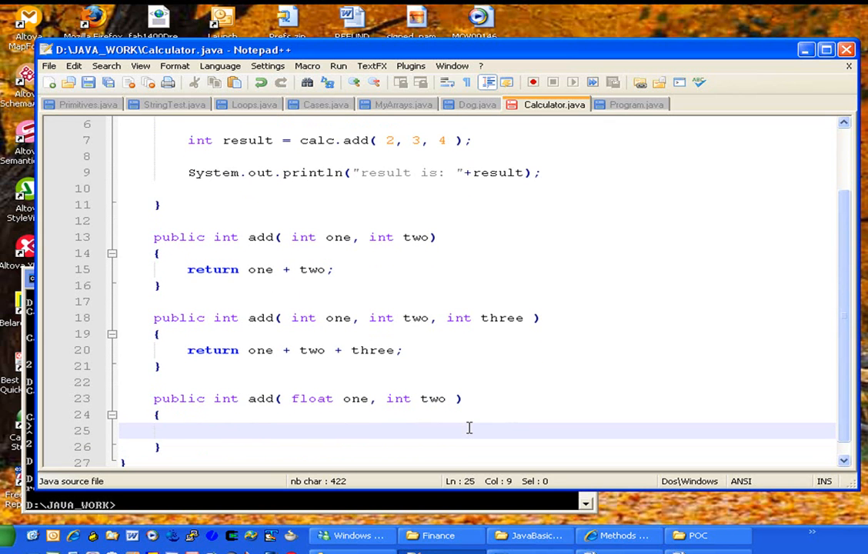
Give the float version the body return (int)(one + two);
{"action": "type", "text": "return"}
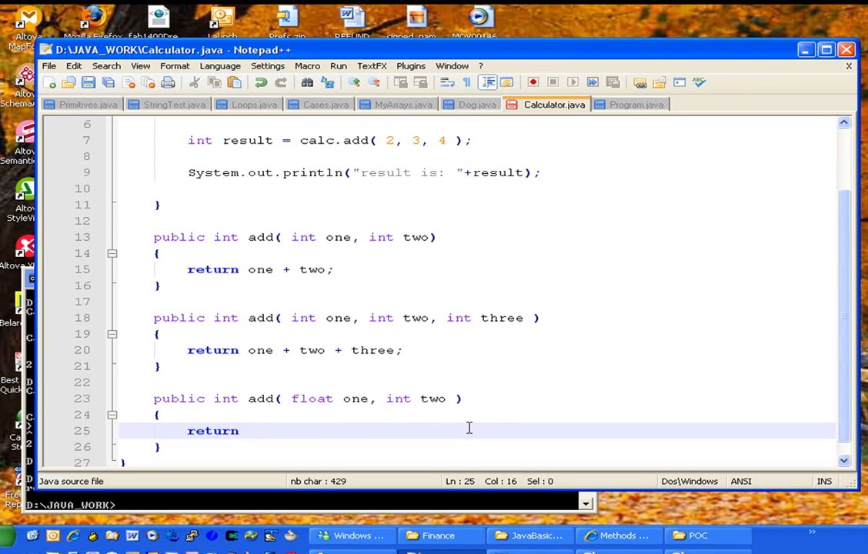
{"action": "left_click", "coordinate": [157, 414]}
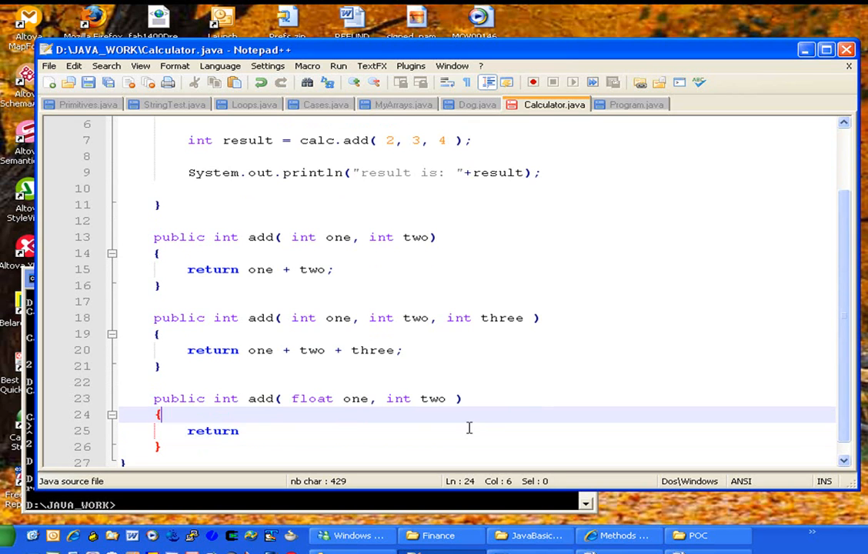
{"action": "left_click", "coordinate": [238, 431]}
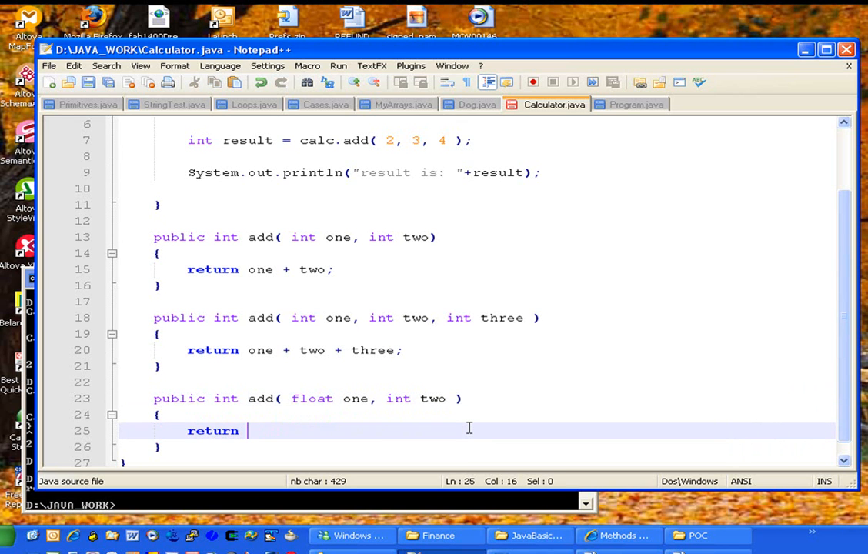
{"action": "type", "text": "(in"}
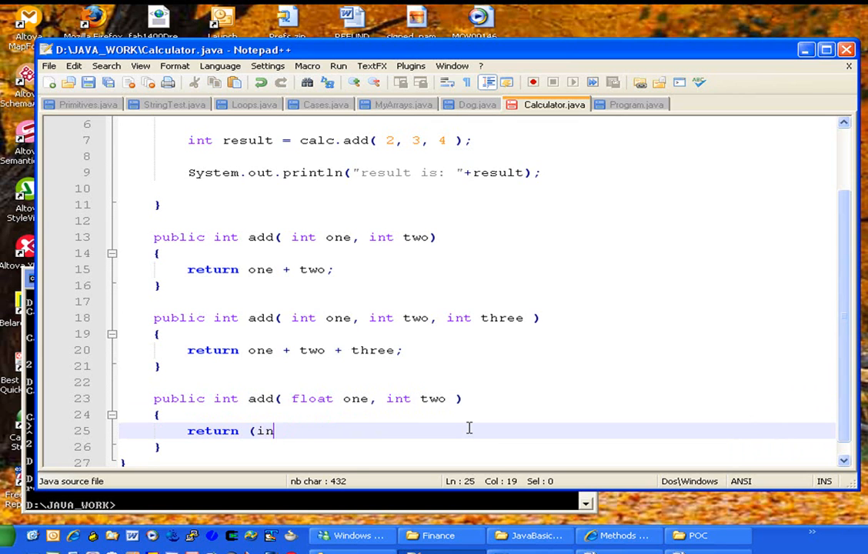
{"action": "type", "text": "t)("}
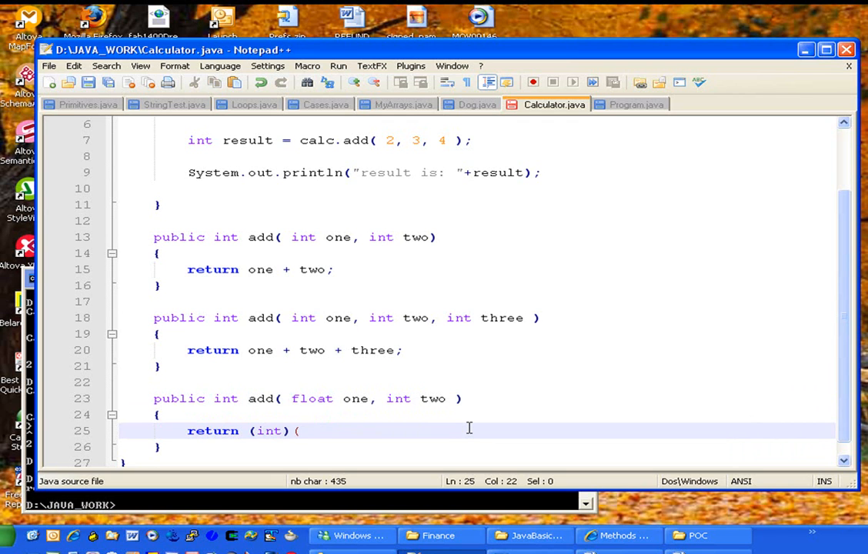
{"action": "type", "text": "one"}
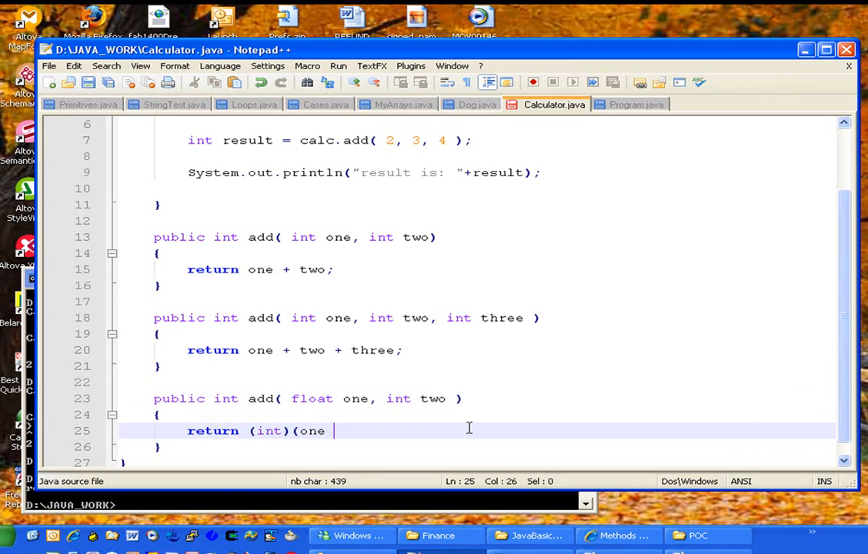
{"action": "type", "text": "+ two"}
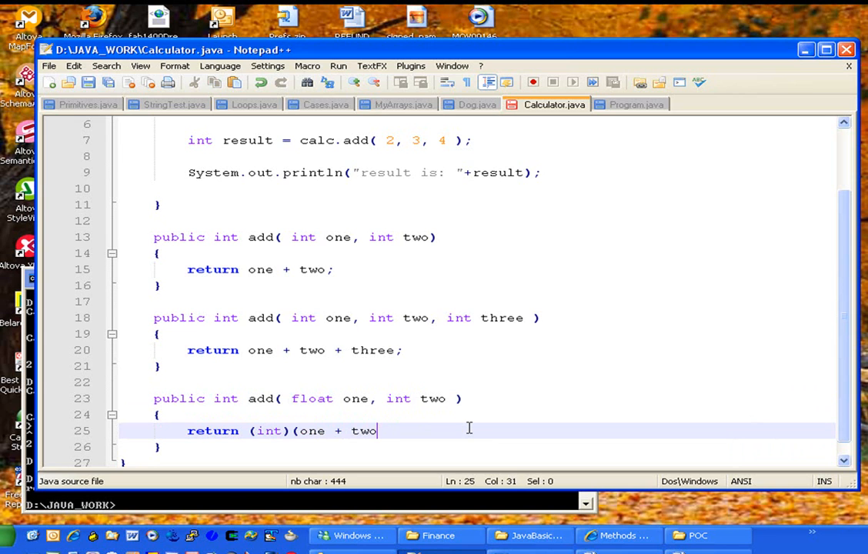
{"action": "type", "text": ");"}
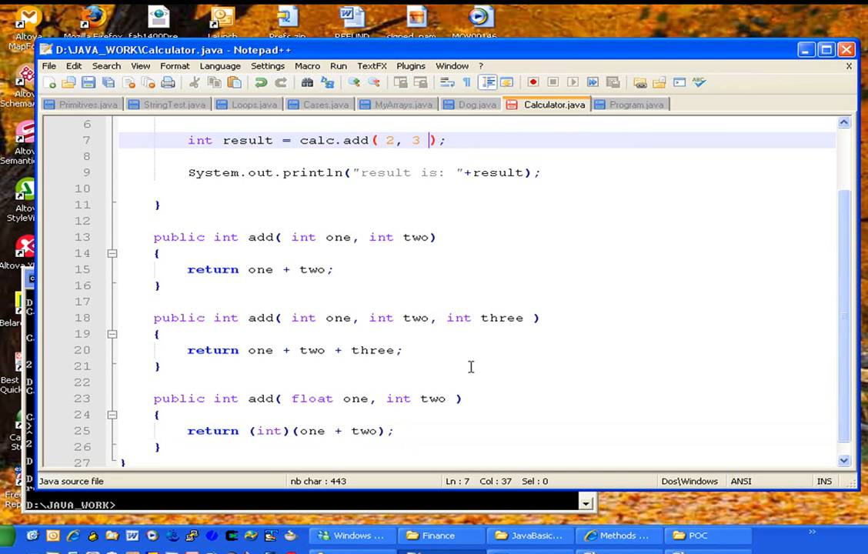
In add(int,int), add System.out.println("using int + int"); before the return
{"action": "type", "text": "s"}
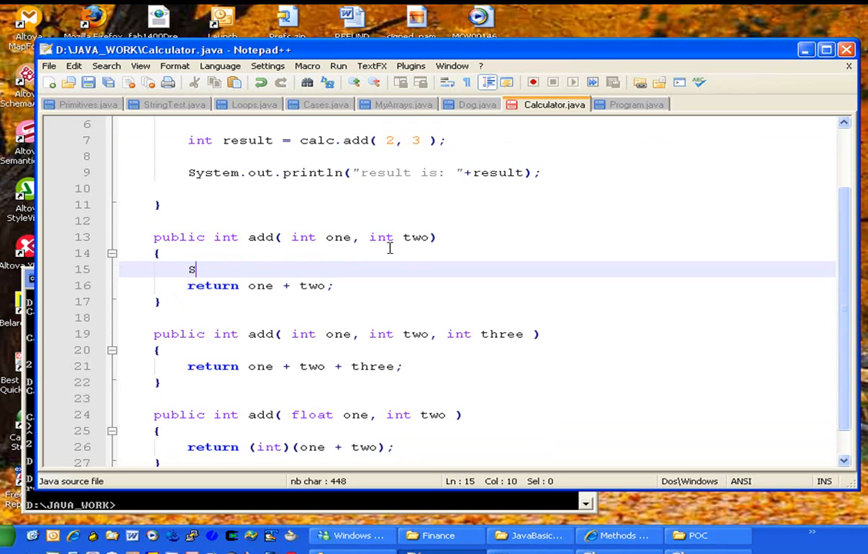
{"action": "key", "text": "backspace"}
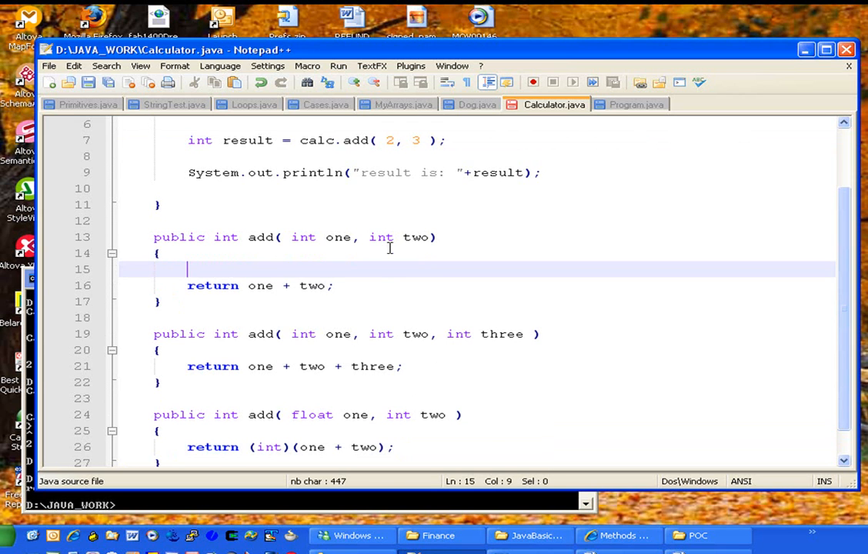
{"action": "type", "text": "s"}
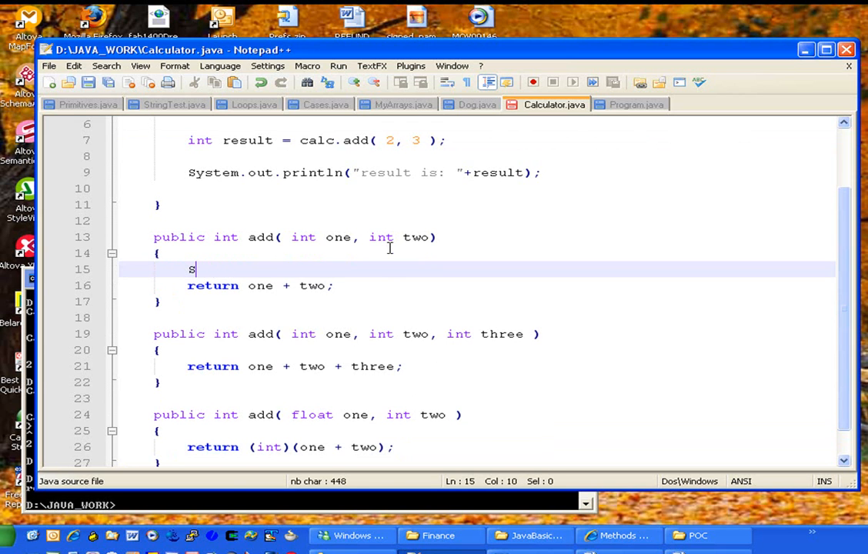
{"action": "type", "text": "ystem.out.pri"}
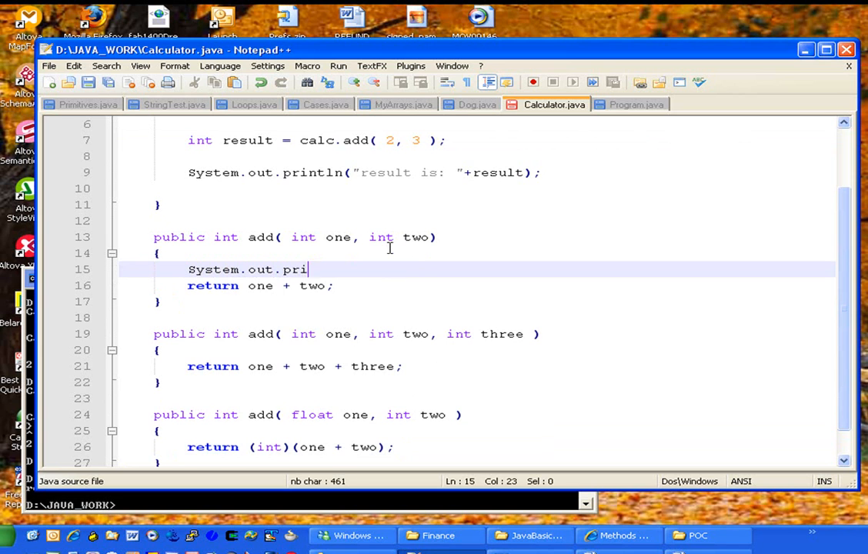
{"action": "type", "text": "ntln(\""}
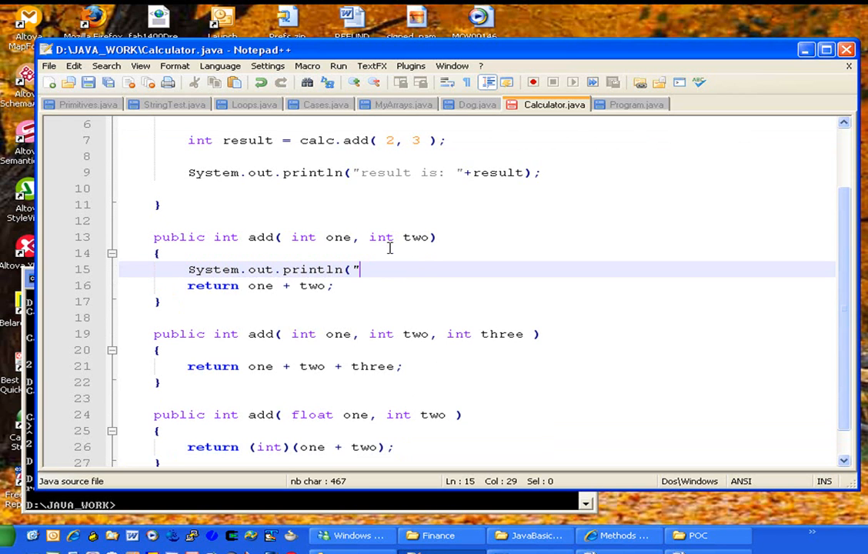
{"action": "type", "text": "using int"}
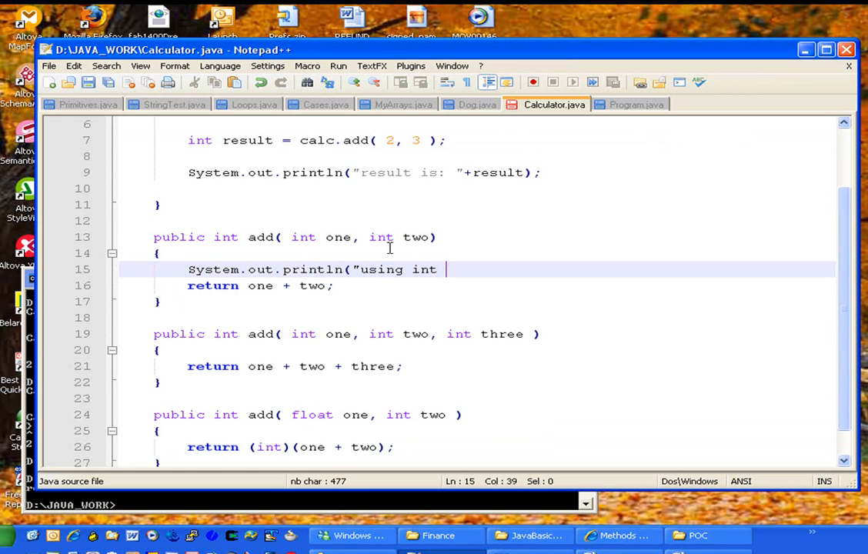
{"action": "type", "text": "+ int"}
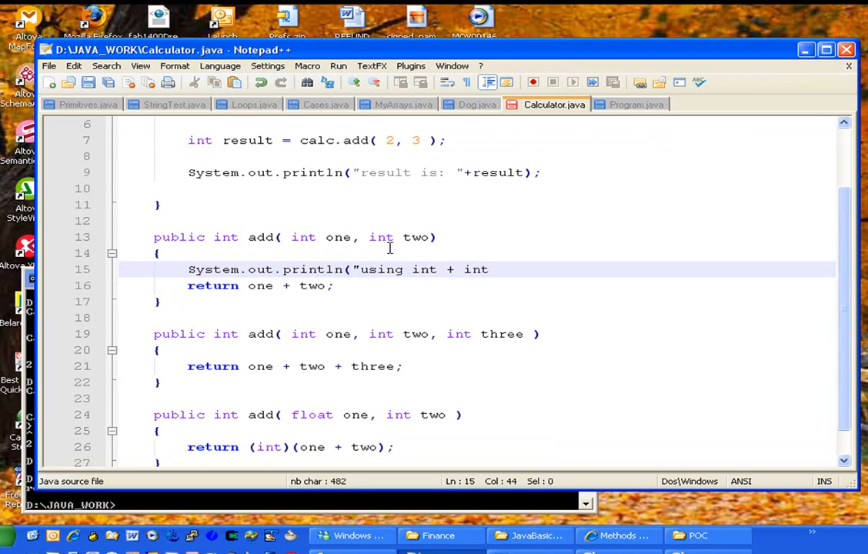
{"action": "type", "text": "\");"}
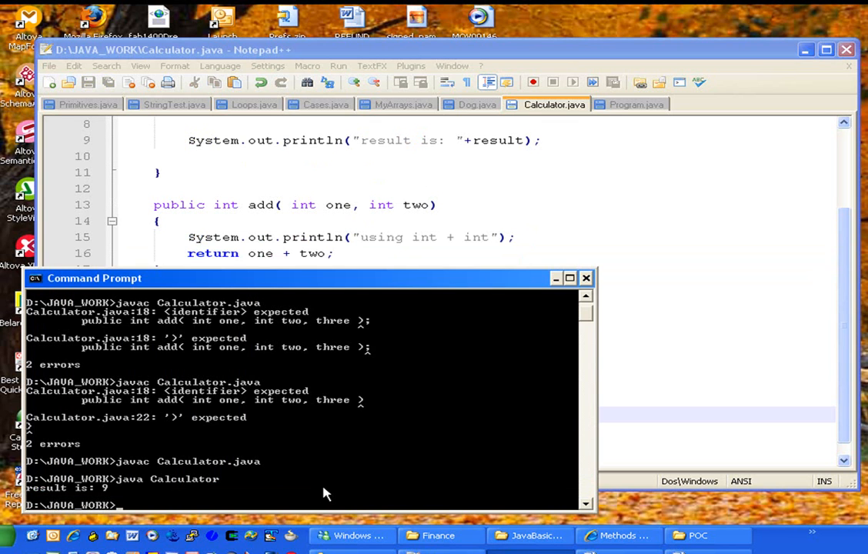
Recompile with javac Calculator.java and run it to print "using int + int"
{"action": "type", "text": "javac Calculator.java"}
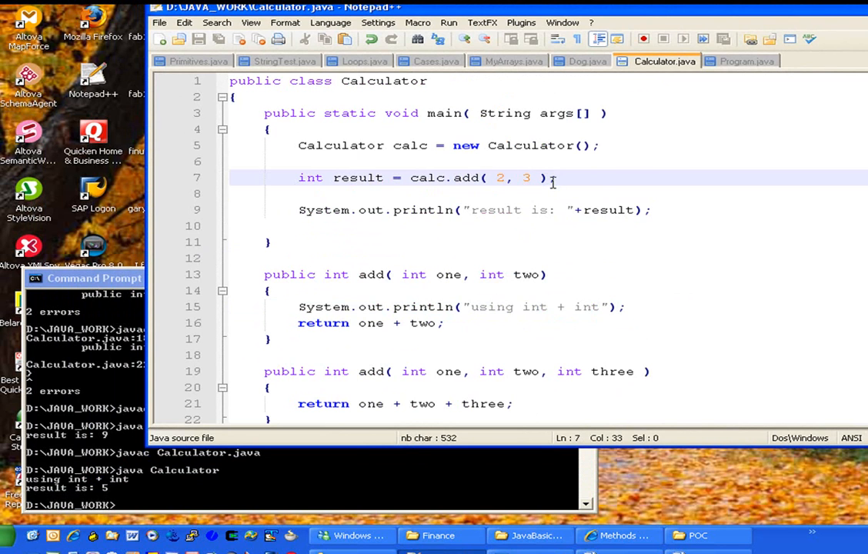
Change main's call to calc.add( 2.0f, 3 ) so the float version runs
{"action": "type", "text": ".0"}
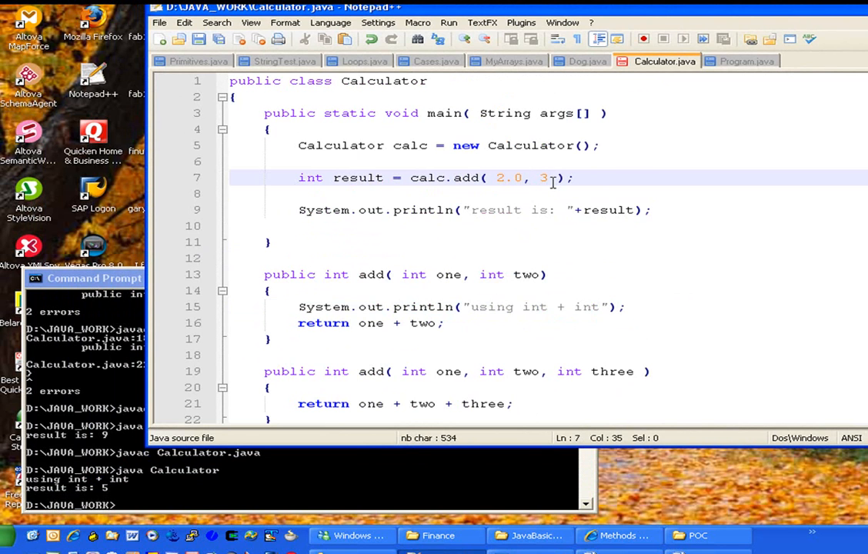
{"action": "type", "text": "f"}
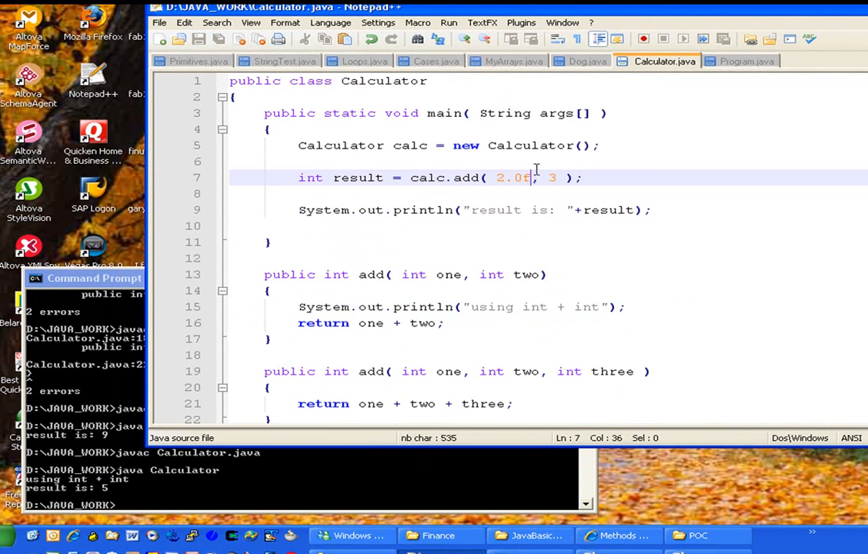
{"action": "mouse_move", "coordinate": [502, 177]}
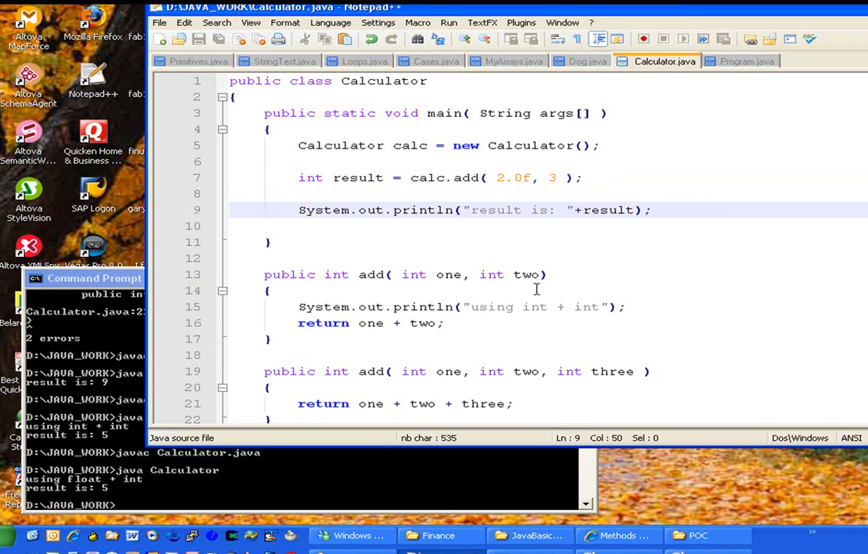
{"action": "mouse_move", "coordinate": [591, 225]}
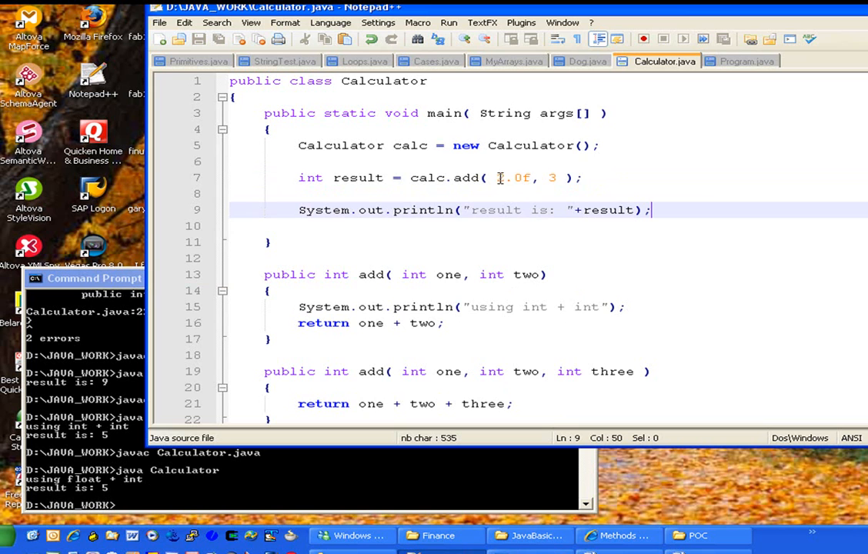
{"action": "scroll", "scroll_direction": "down", "scroll_amount": 3}
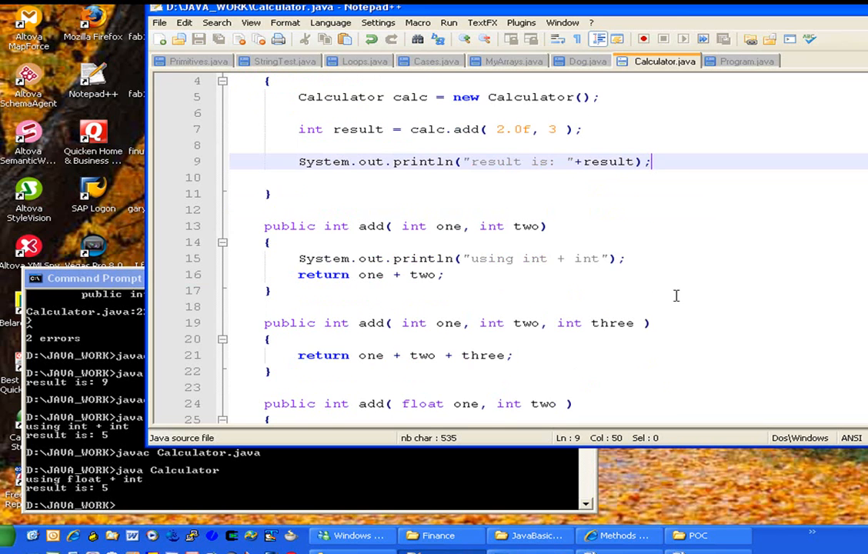
{"action": "scroll", "scroll_direction": "down", "scroll_amount": 3}
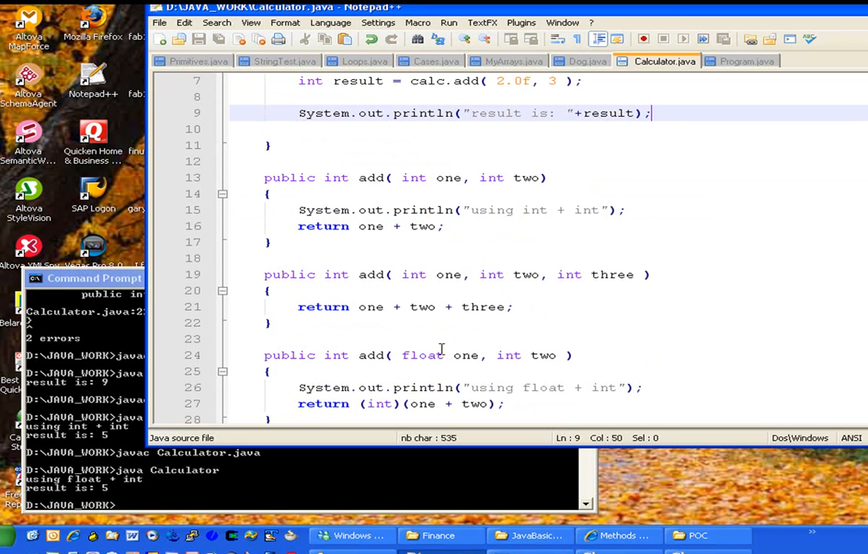
{"action": "mouse_move", "coordinate": [448, 354]}
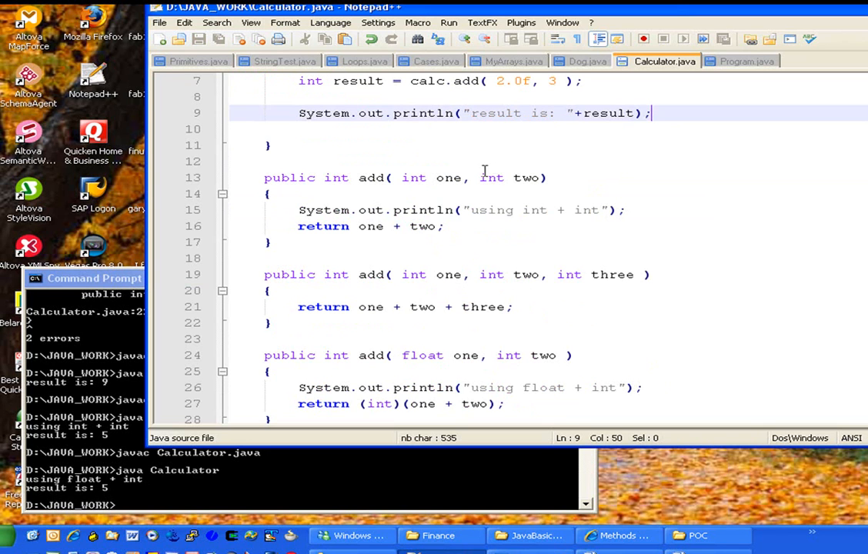
{"action": "mouse_move", "coordinate": [333, 342]}
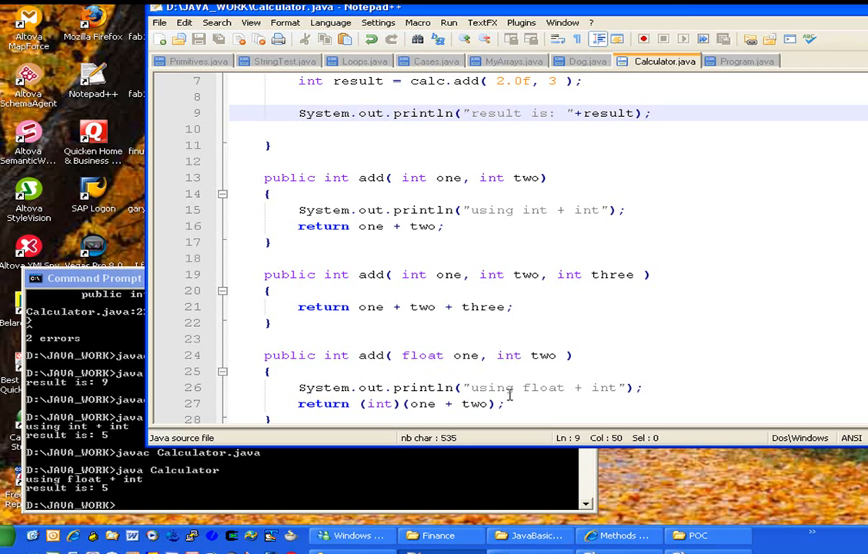
{"action": "mouse_move", "coordinate": [465, 354]}
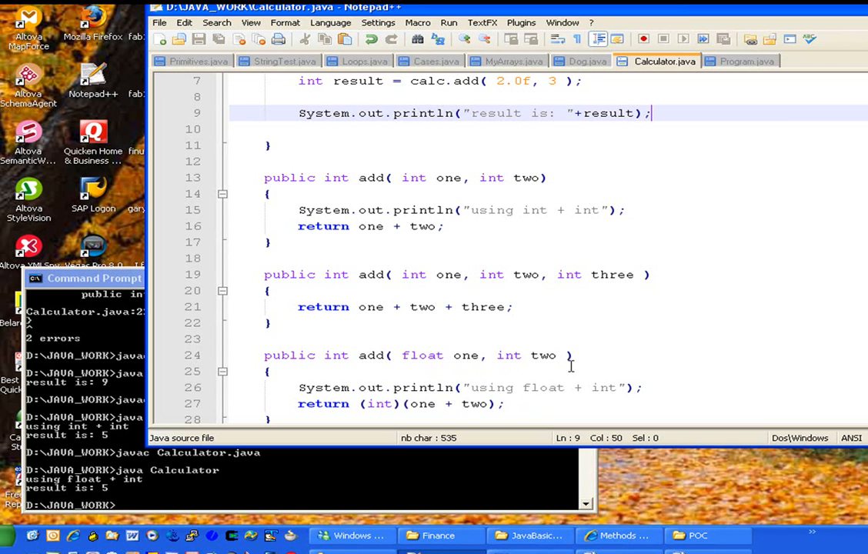
{"action": "mouse_move", "coordinate": [425, 386]}
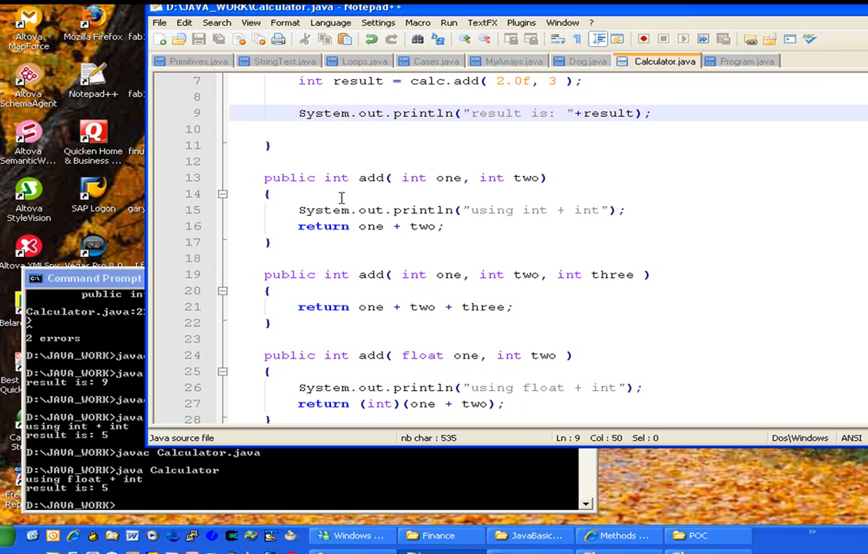
{"action": "left_click", "coordinate": [467, 177]}
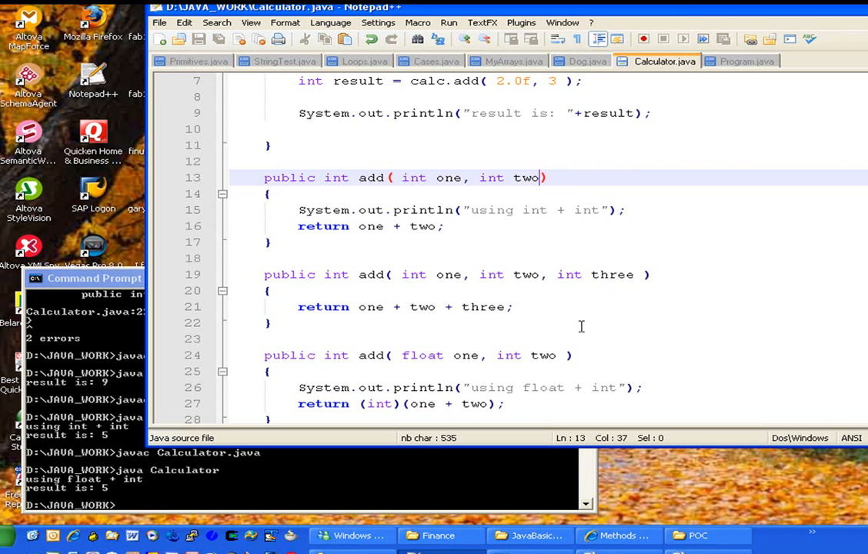
{"action": "mouse_move", "coordinate": [589, 361]}
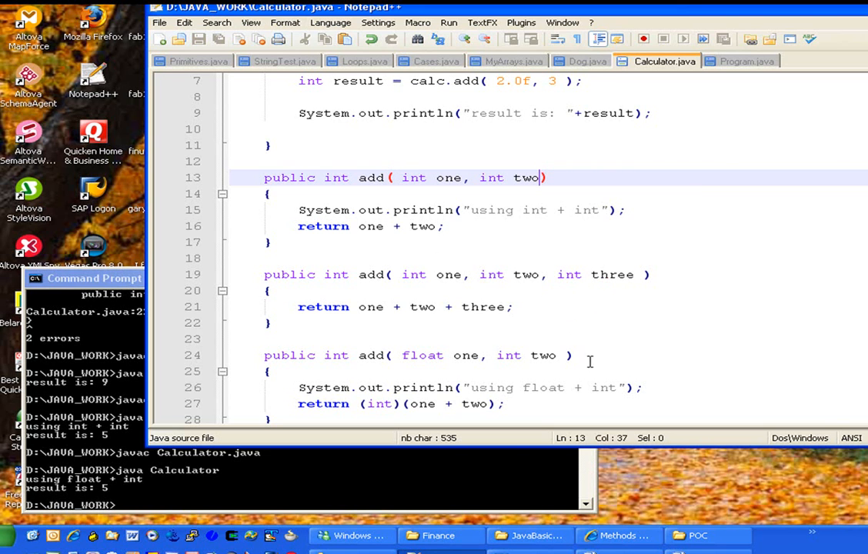